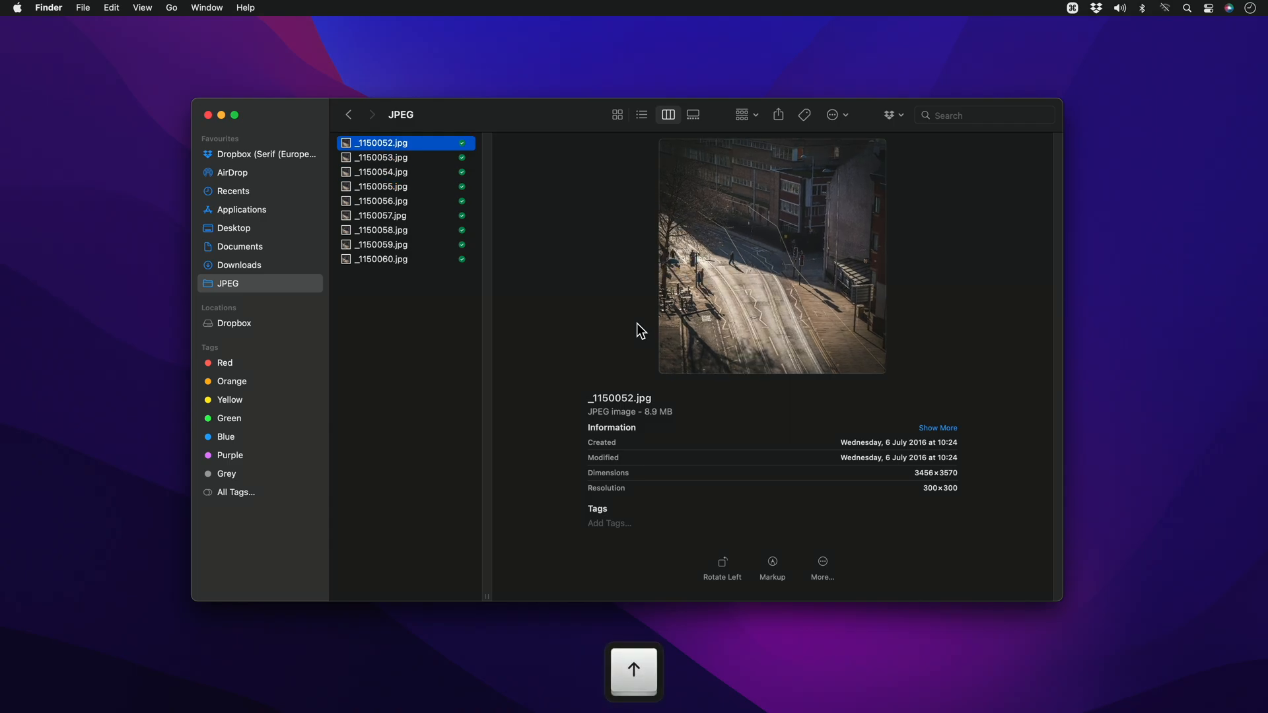
Browse the street JPEG sequence in Quick Look, then switch over to Affinity Photo
key("space")
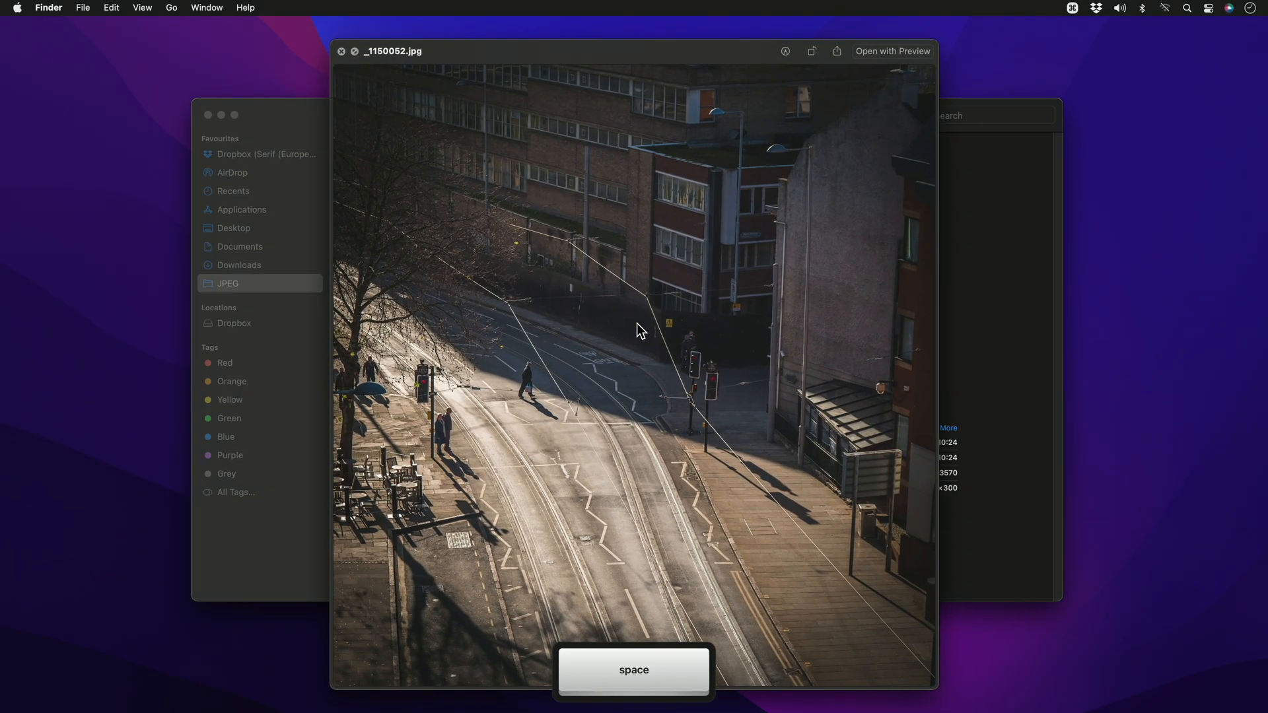
key("space")
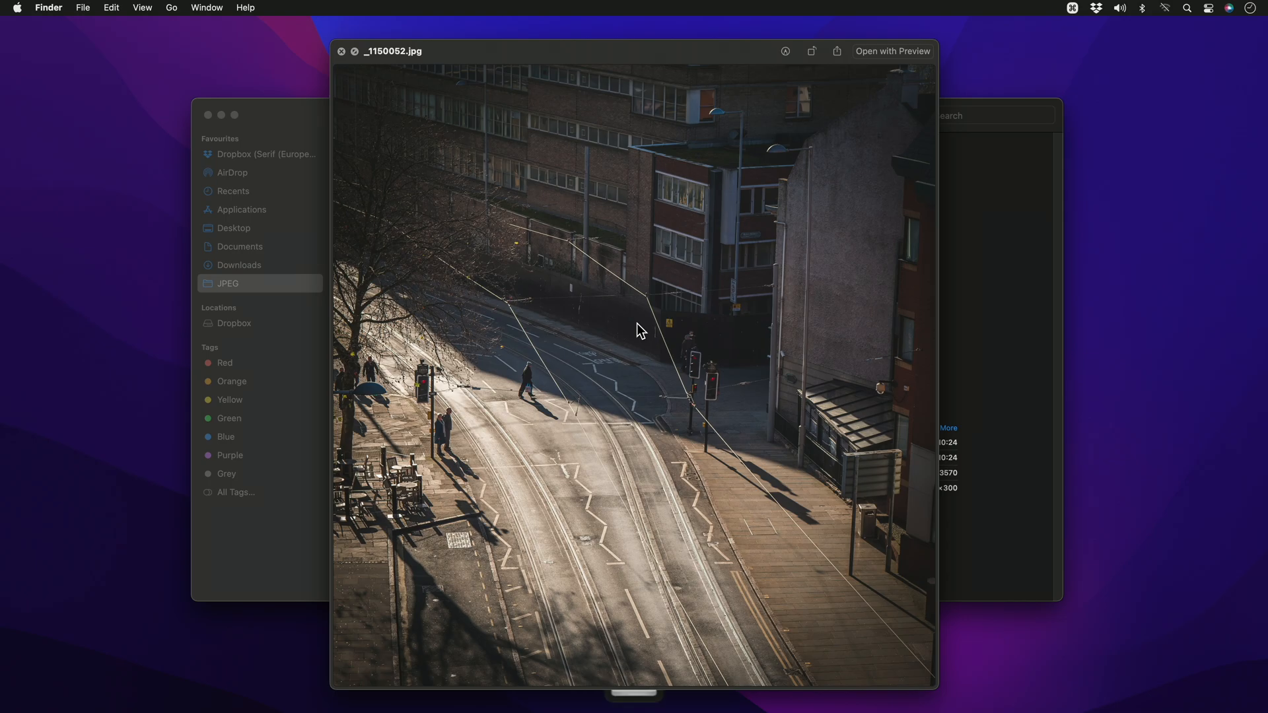
key("right")
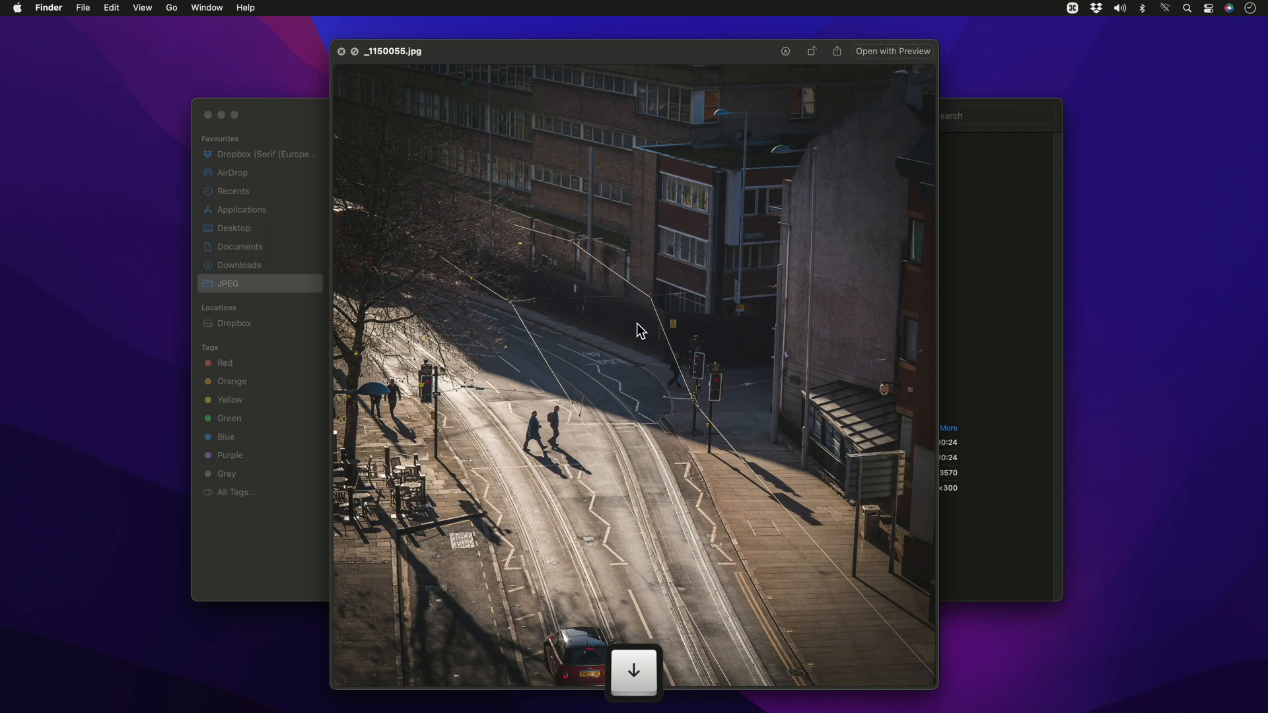
left_click(633, 672)
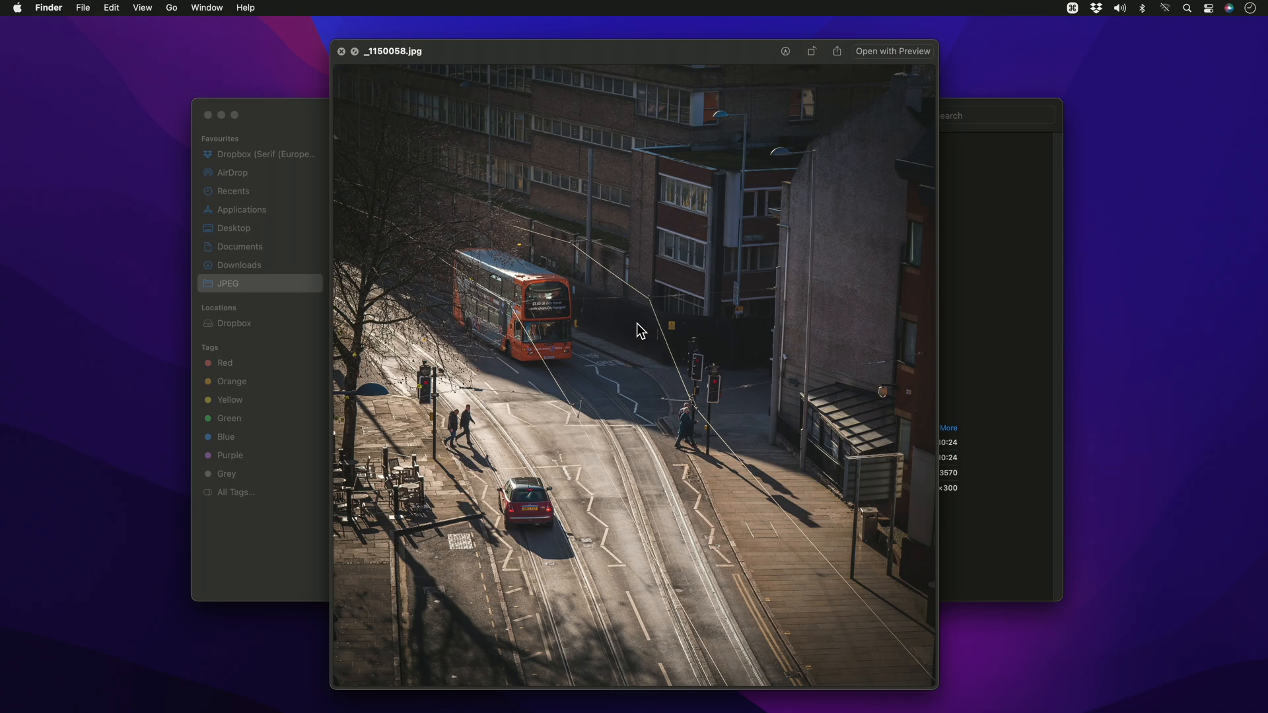
key("cmd+tab")
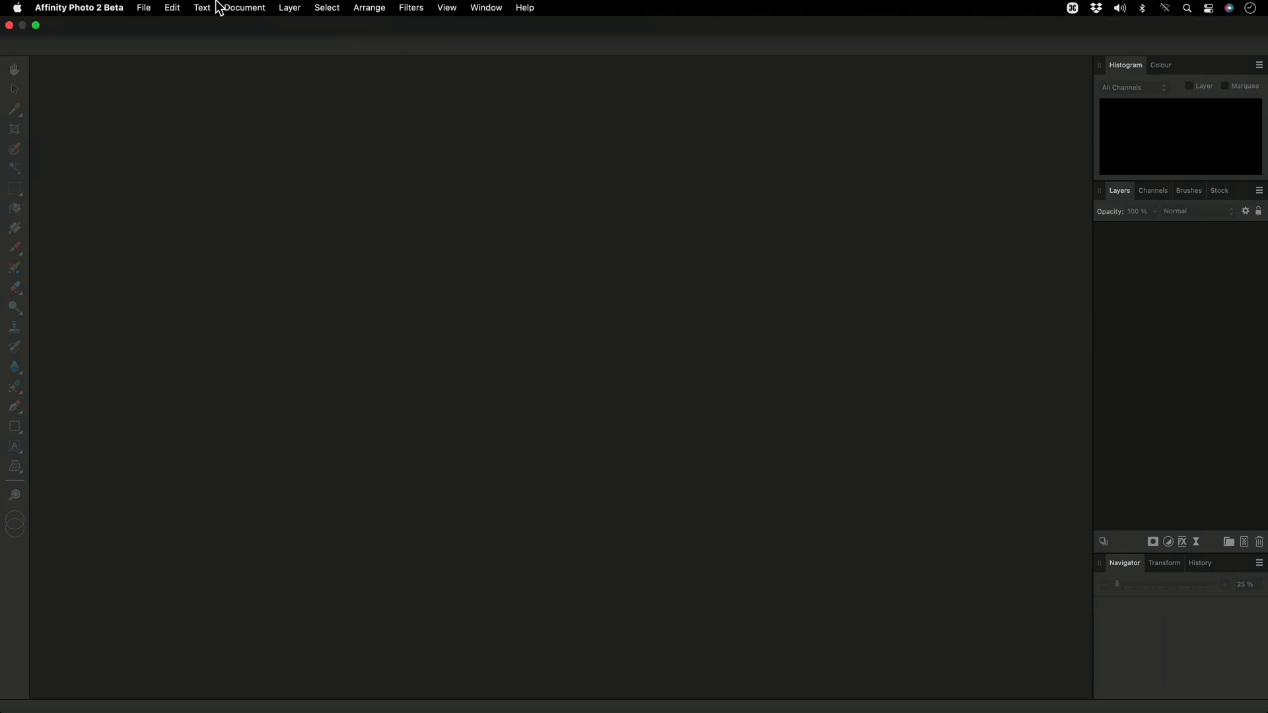
Add all nine photos from the JPEG folder to a new stack
left_click(144, 7)
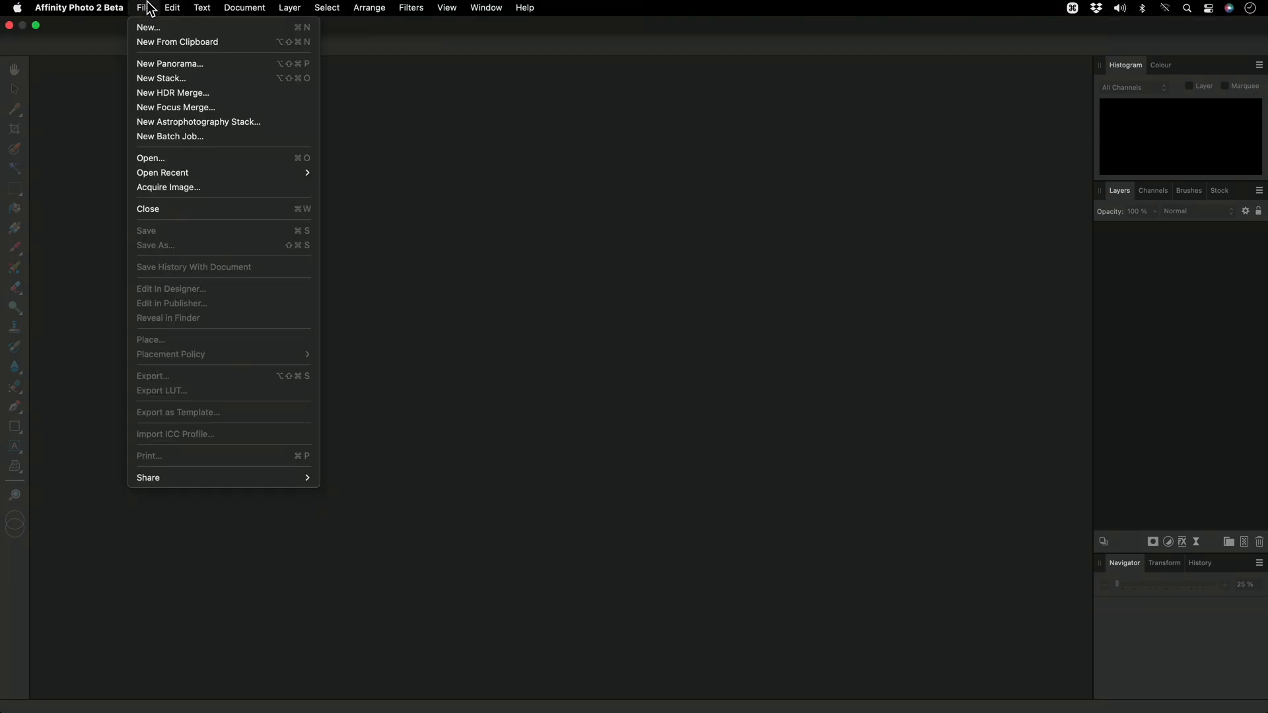
mouse_move(197, 78)
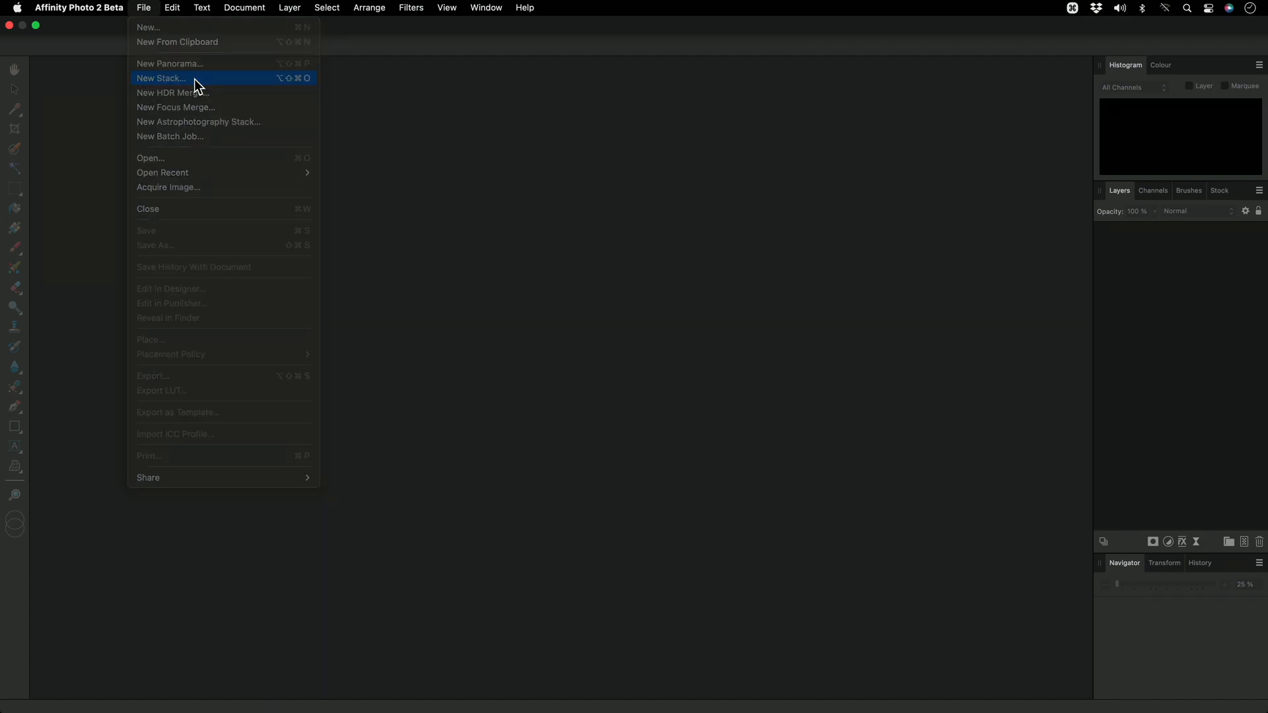
left_click(161, 78)
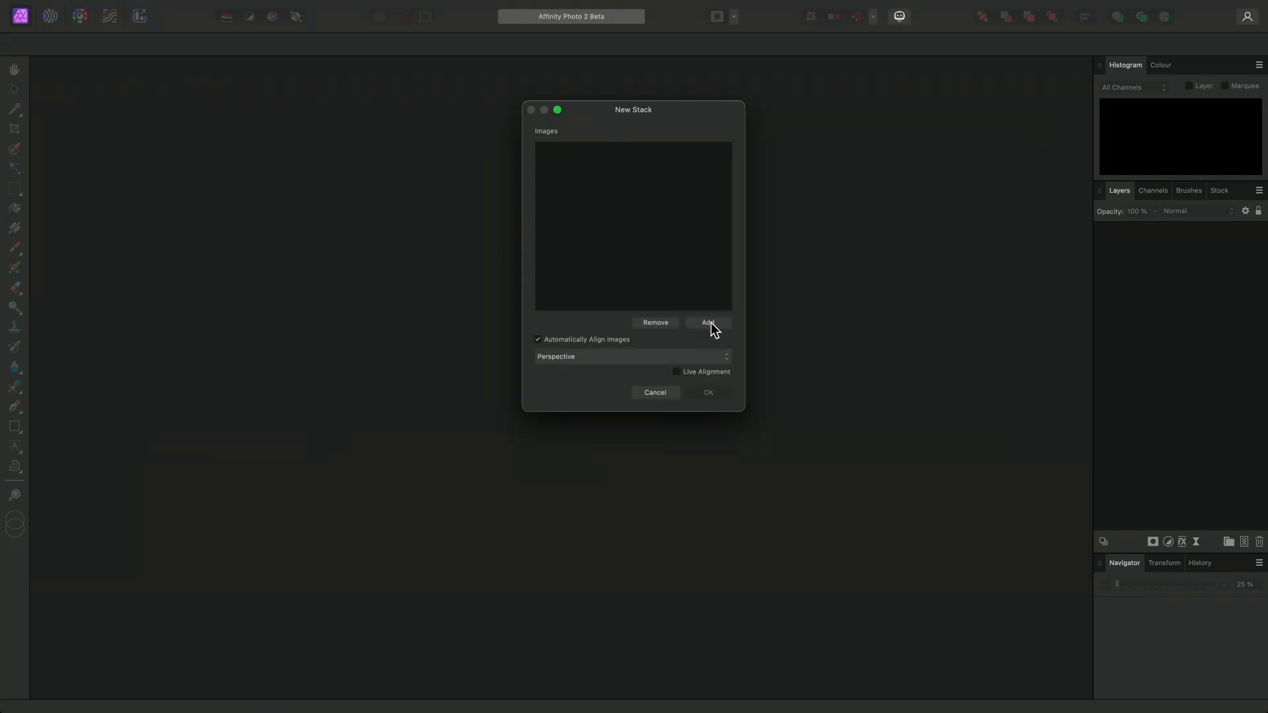
left_click(709, 323)
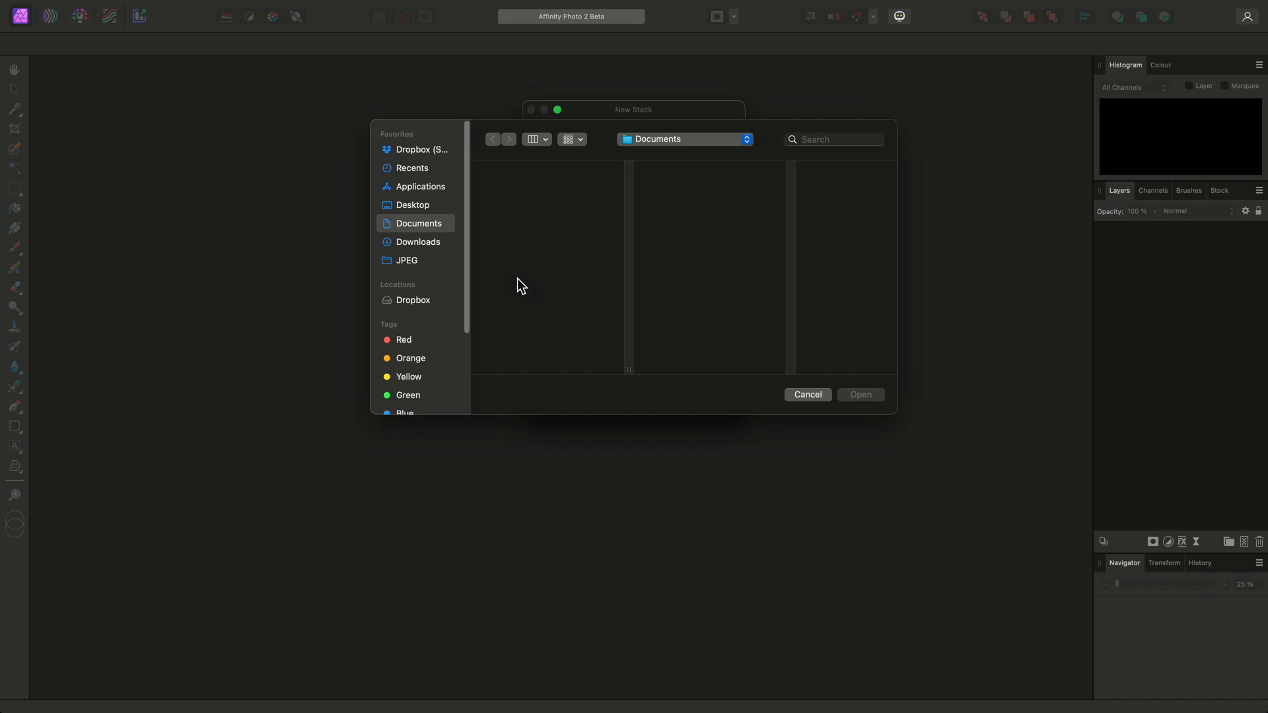
left_click(407, 260)
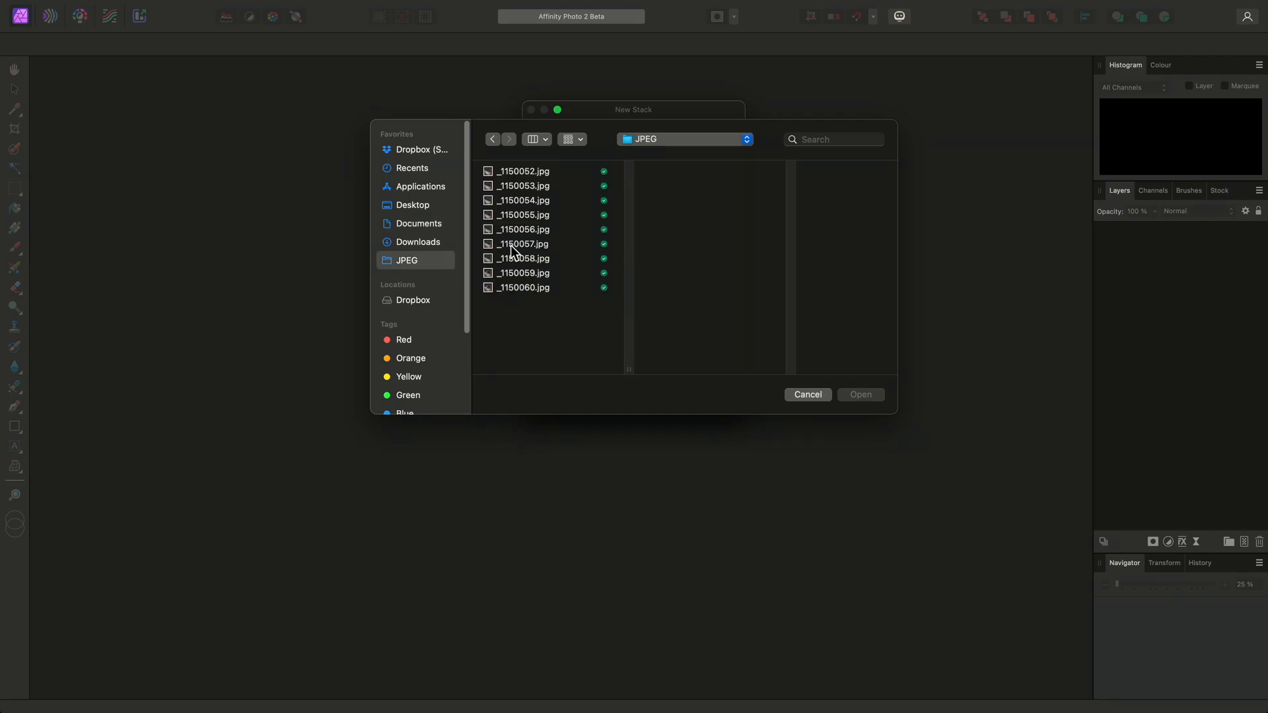
left_click(523, 170)
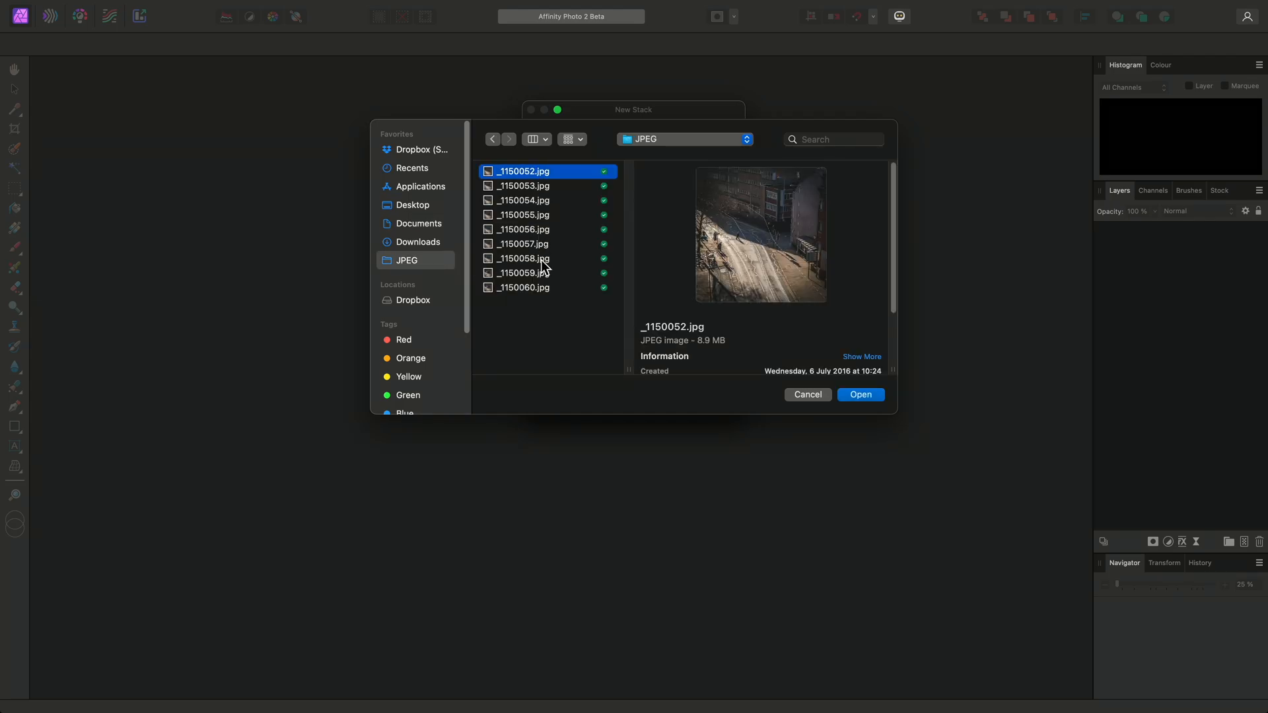
left_click(522, 287)
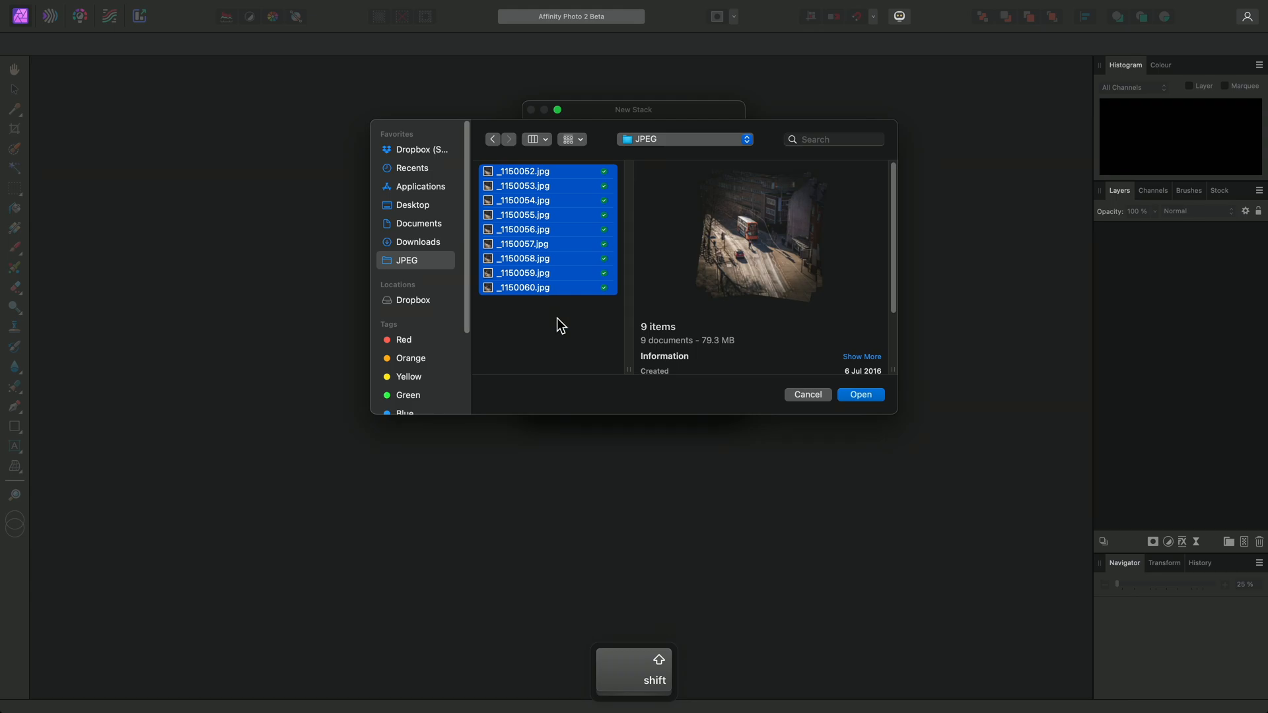
left_click(860, 395)
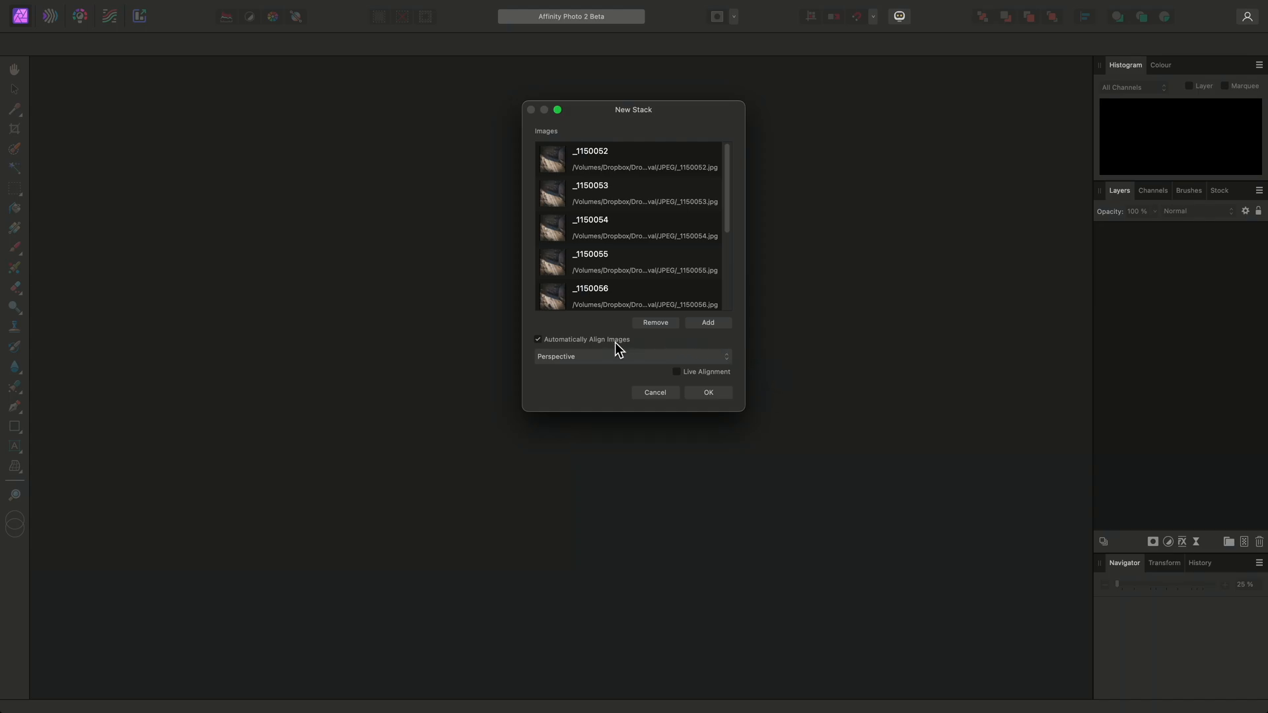
mouse_move(639, 348)
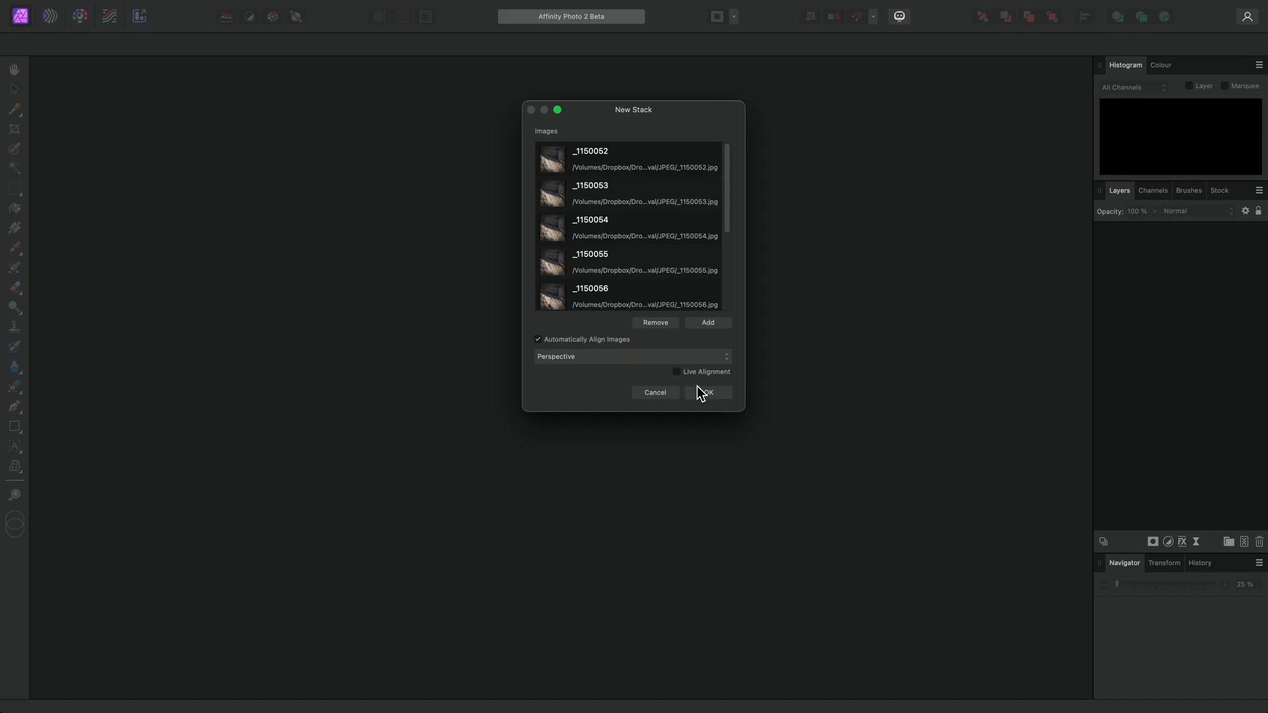
Confirm the New Stack dialog to build the Live Stack Group document
left_click(706, 392)
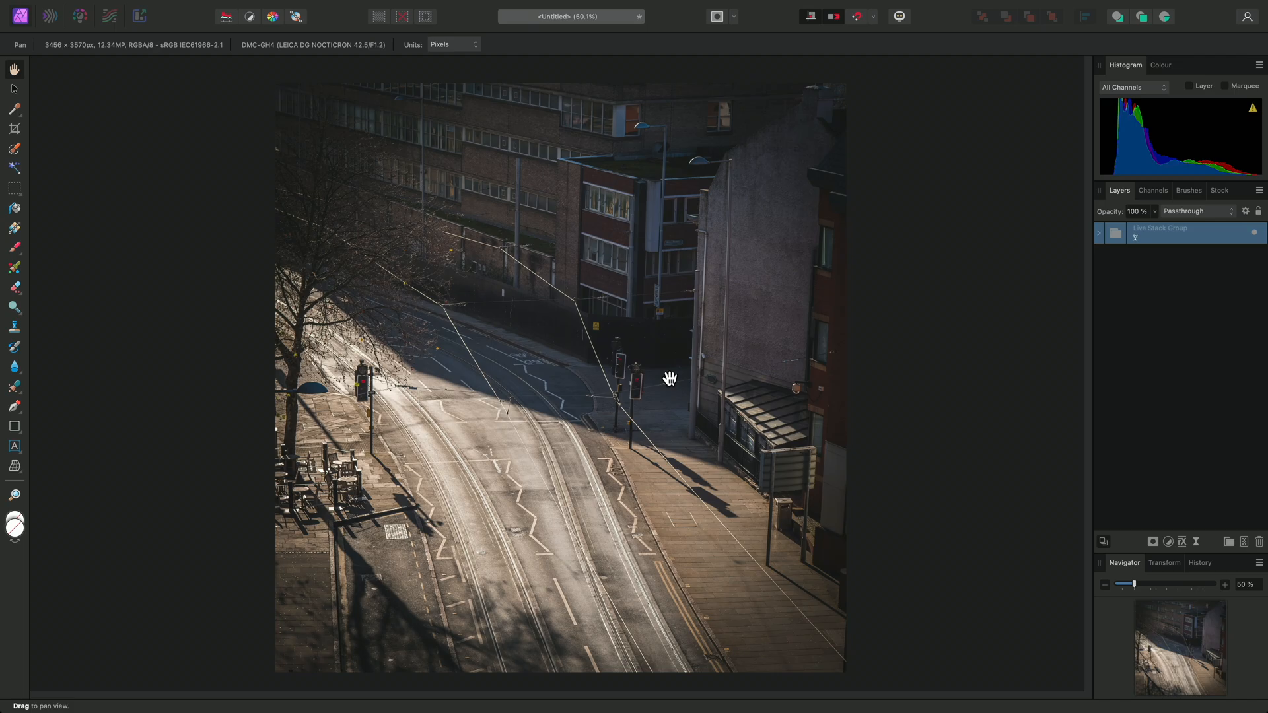
mouse_move(627, 430)
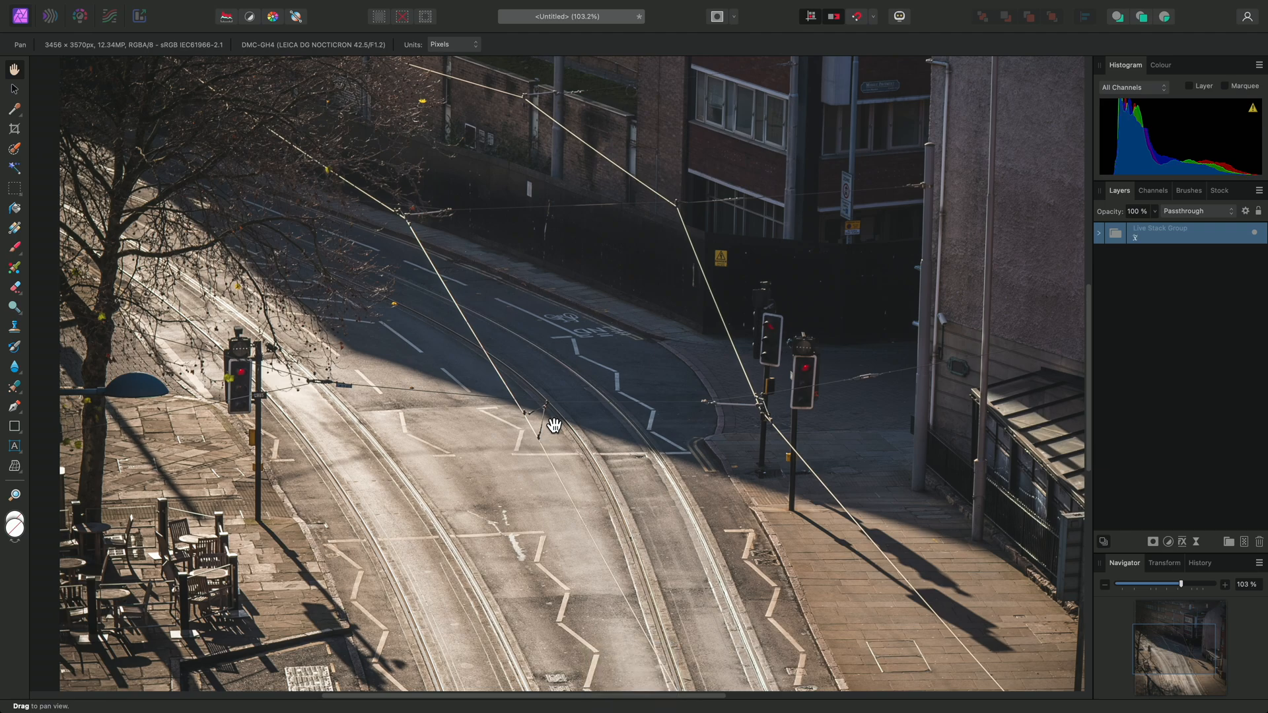
mouse_move(1067, 265)
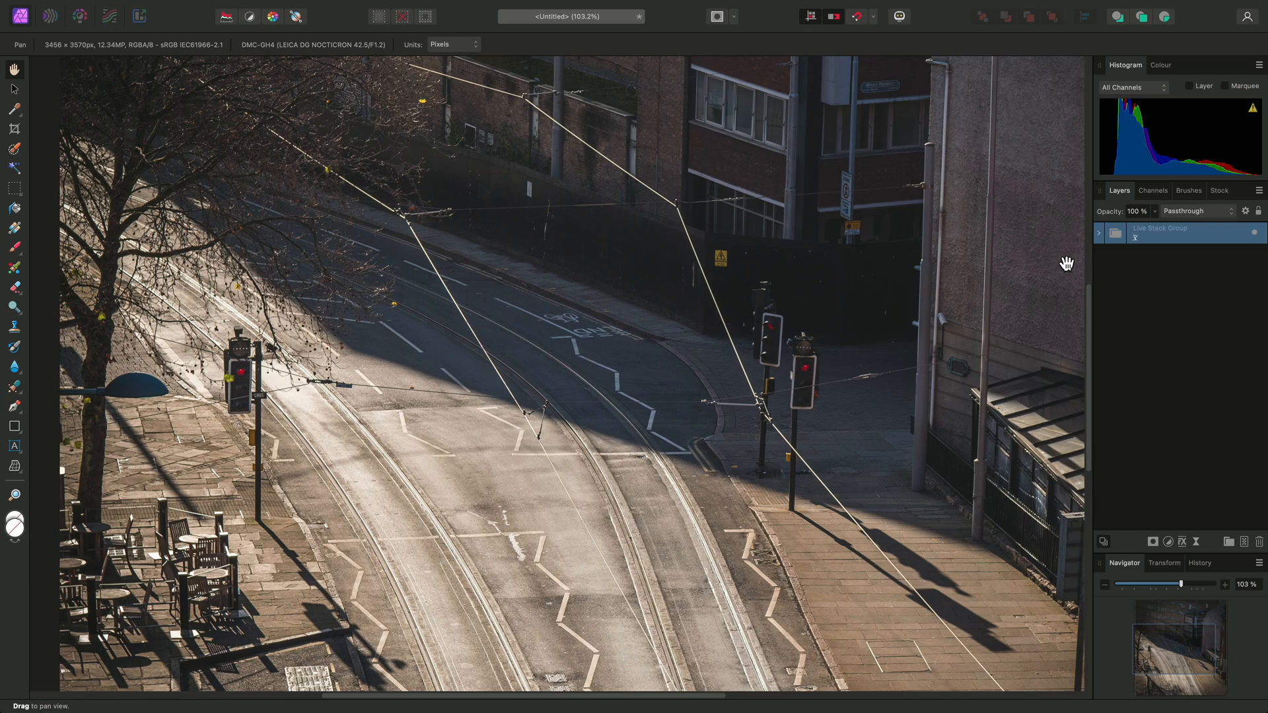
mouse_move(1144, 239)
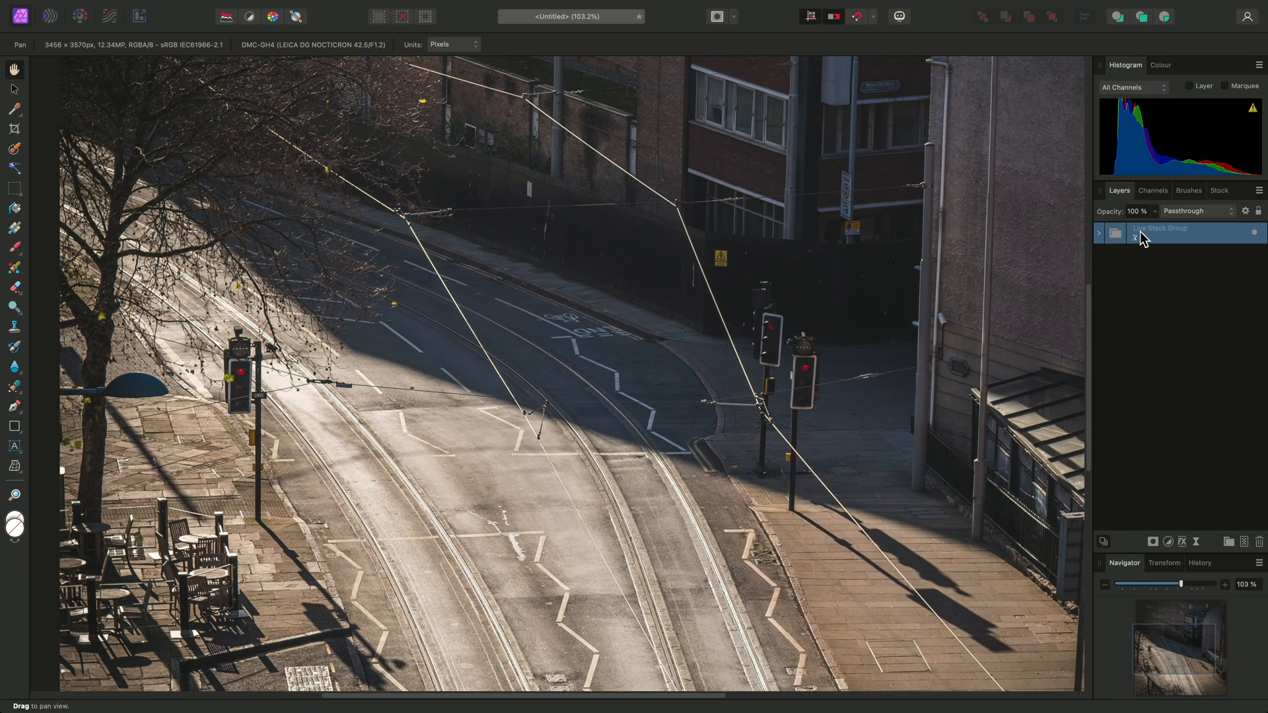
mouse_move(1141, 245)
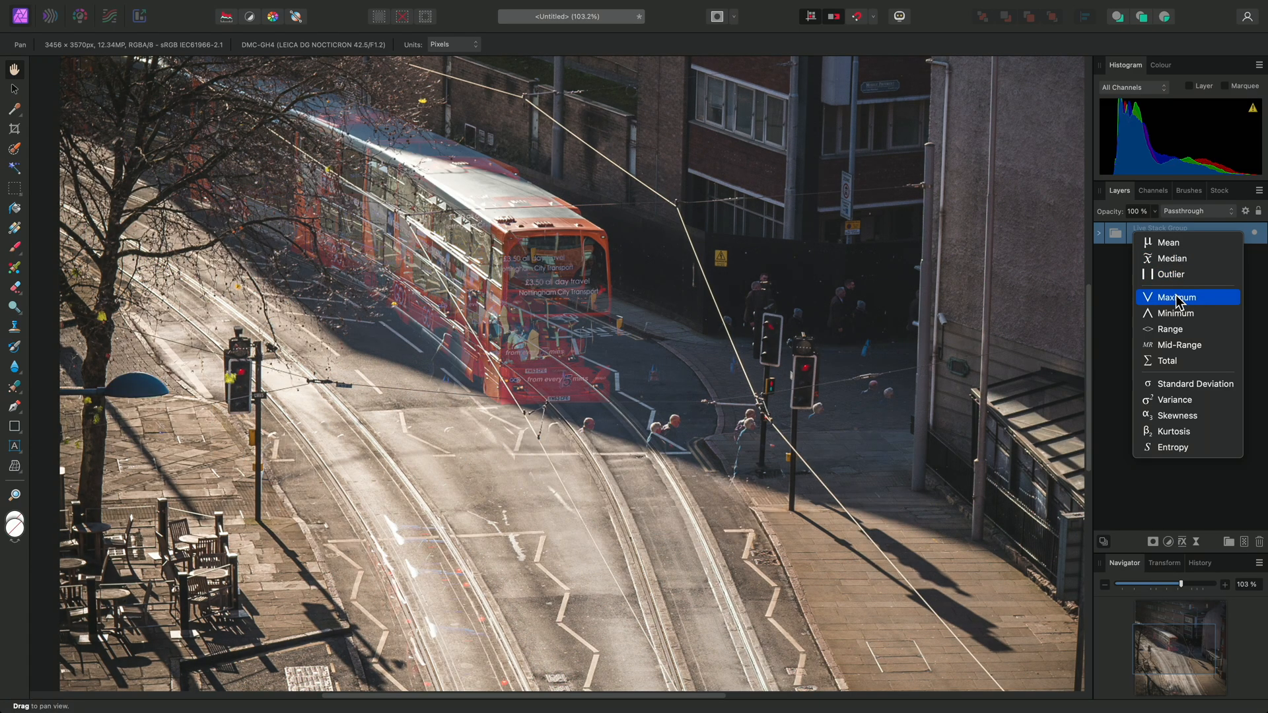
Switch the Live Stack Group operator between Maximum, Median and Mean
left_click(1172, 258)
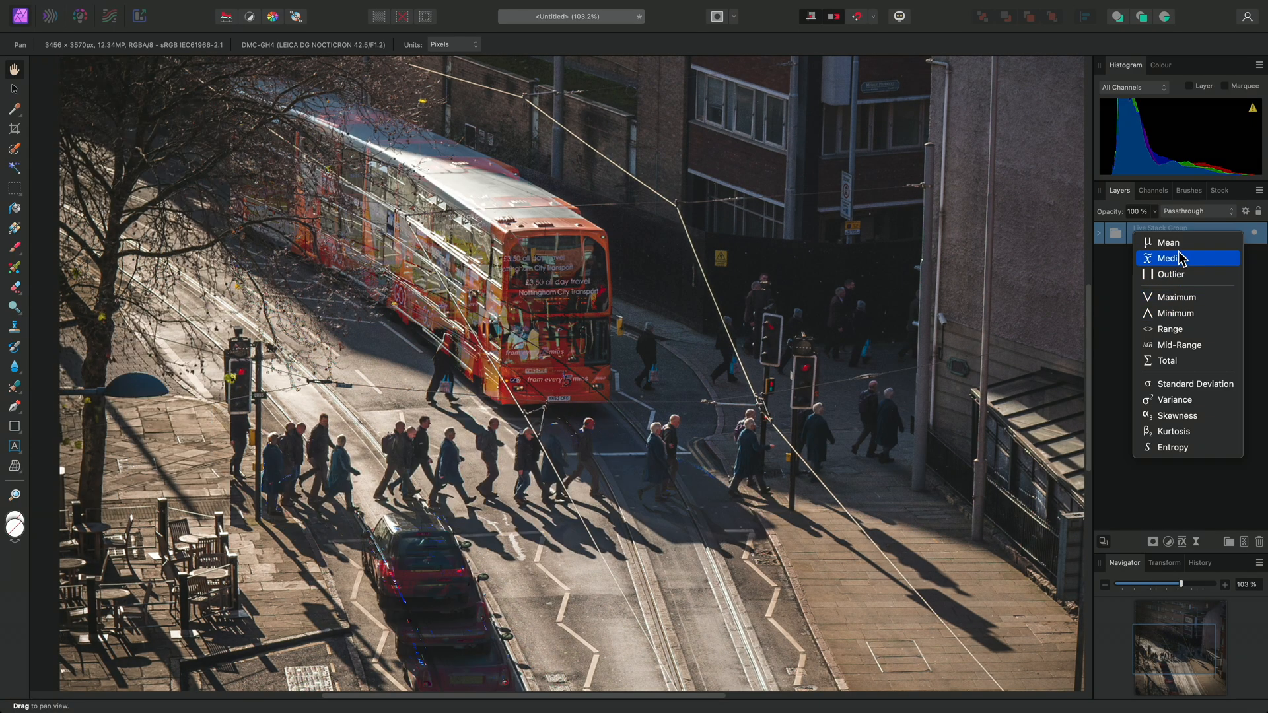
left_click(1170, 242)
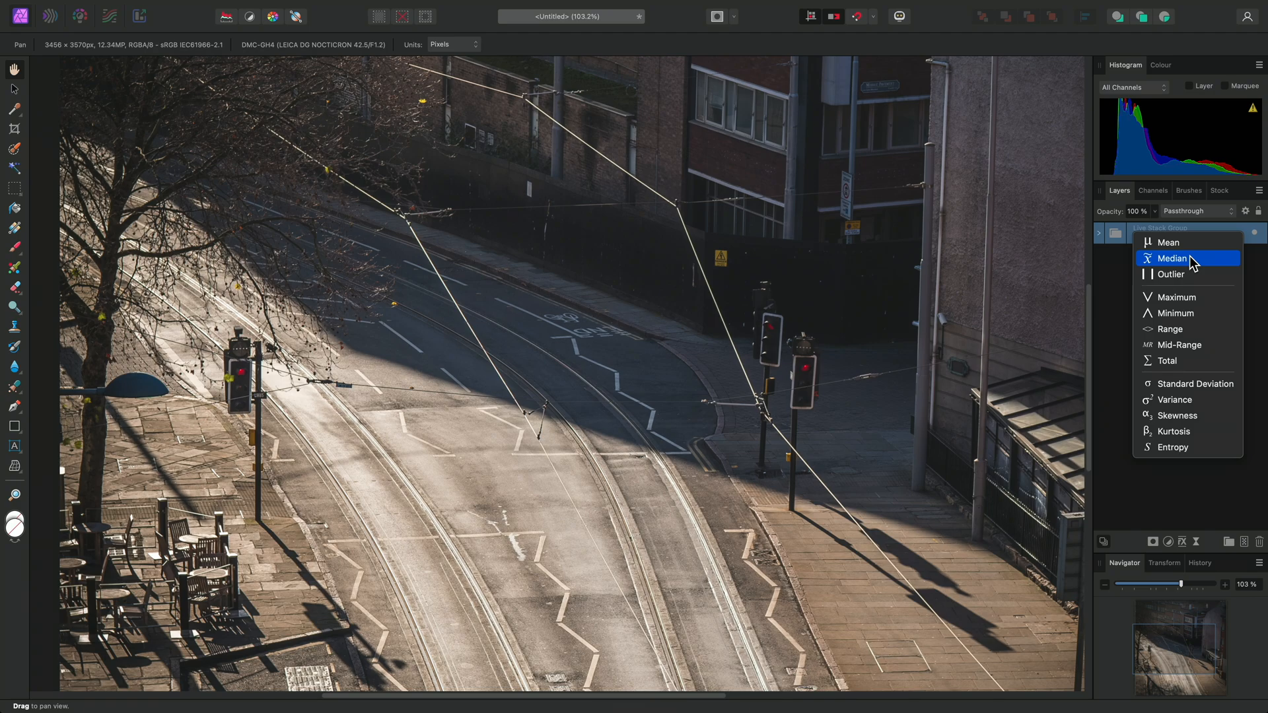
mouse_move(1169, 242)
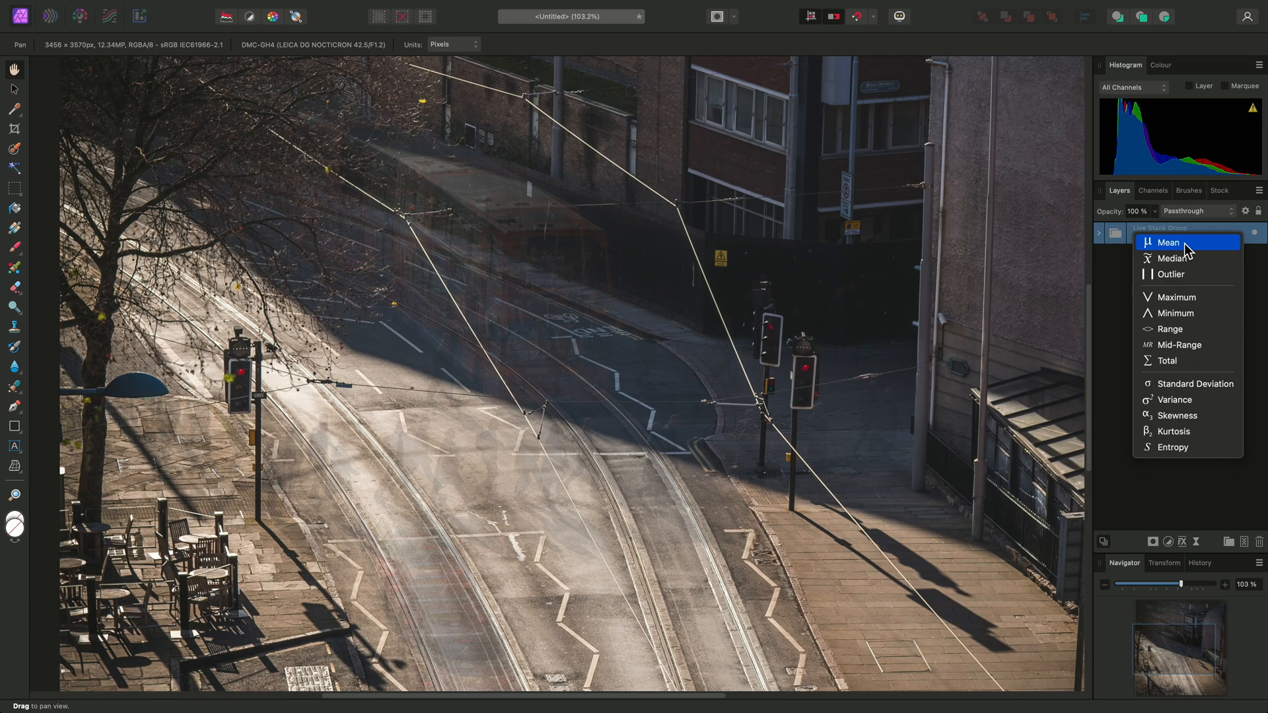
mouse_move(1189, 258)
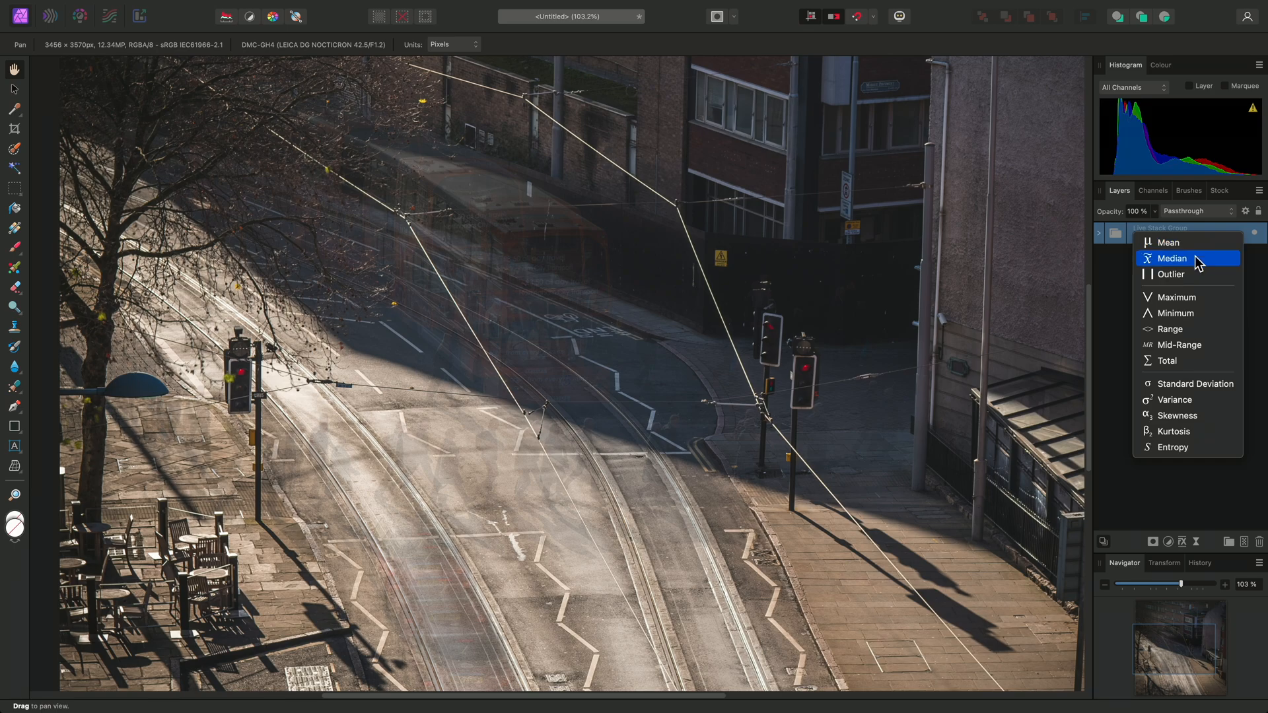
left_click(1173, 258)
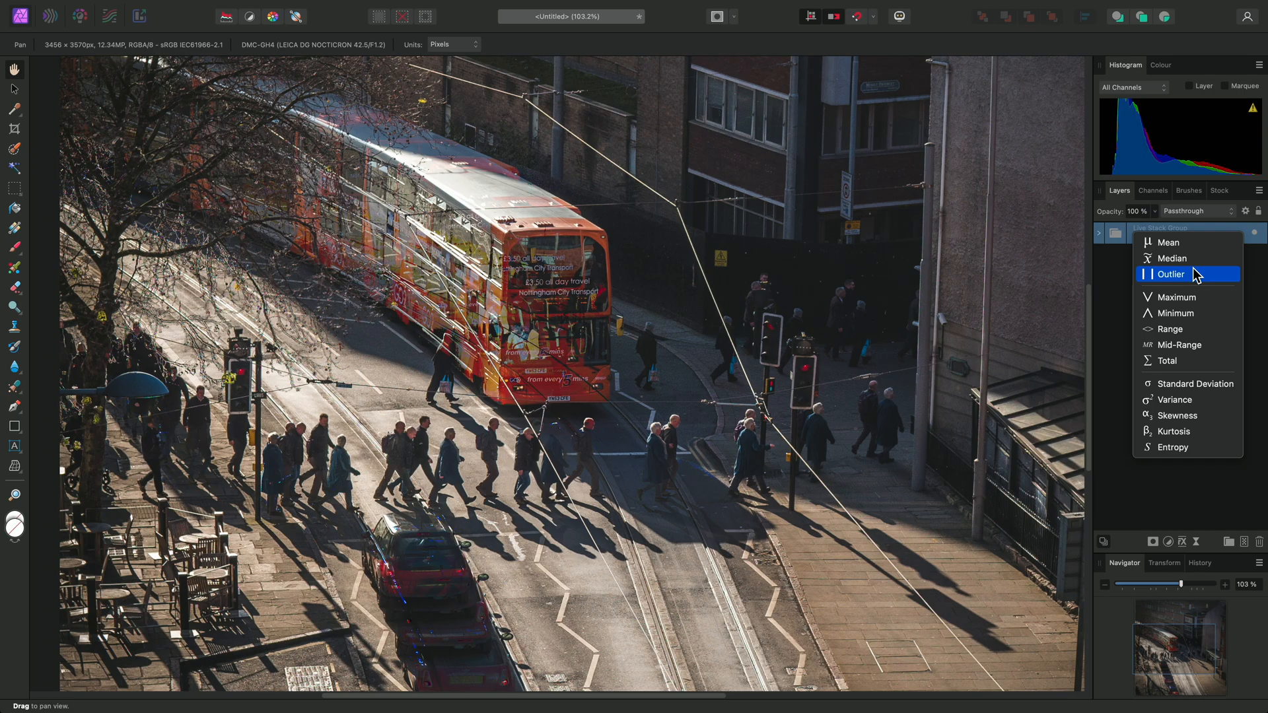
mouse_move(1189, 258)
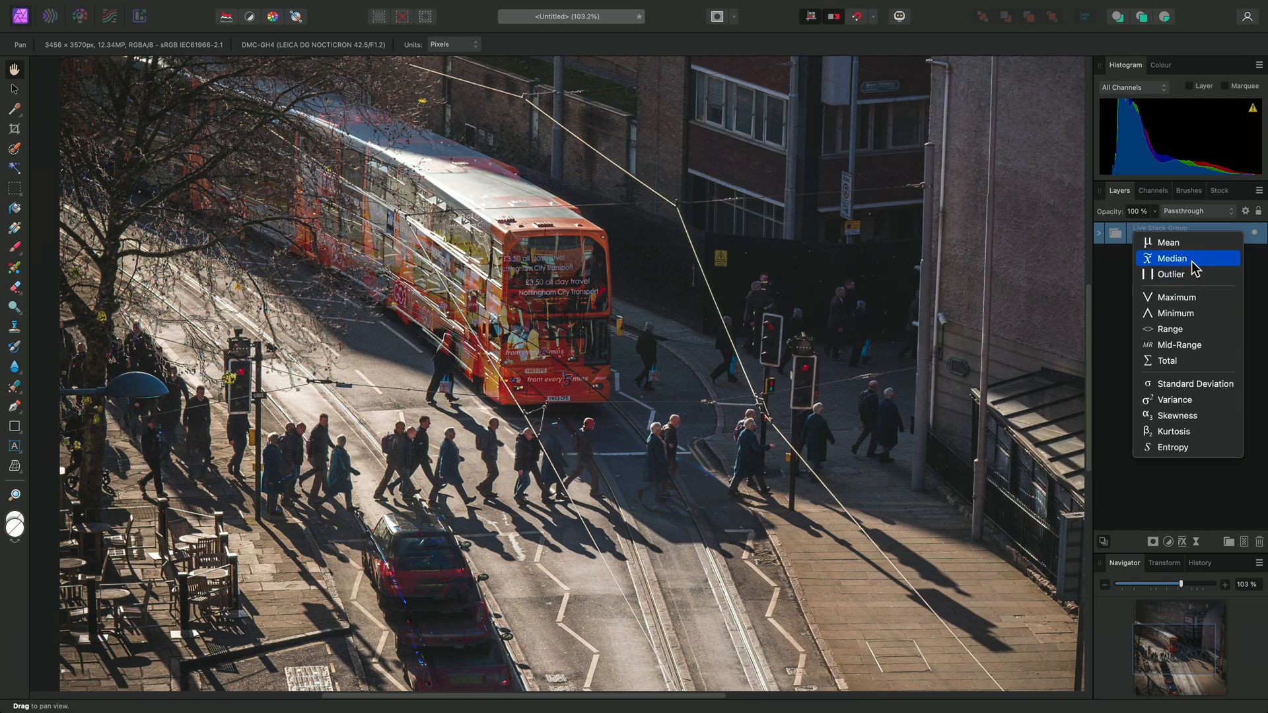
Choose Median from the Live Stack Group's operator dropdown
left_click(1170, 258)
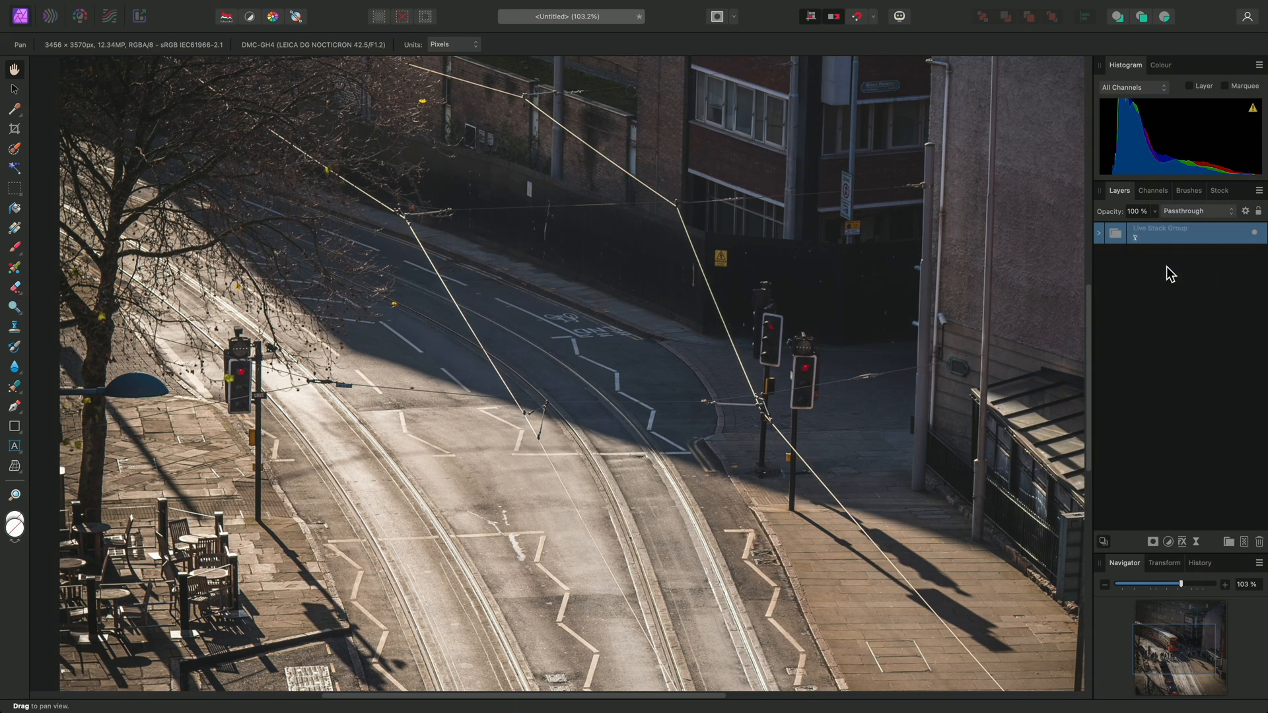
Expand the Live Stack Group and solo each frame from _1150060 down to _1150054
left_click(1100, 232)
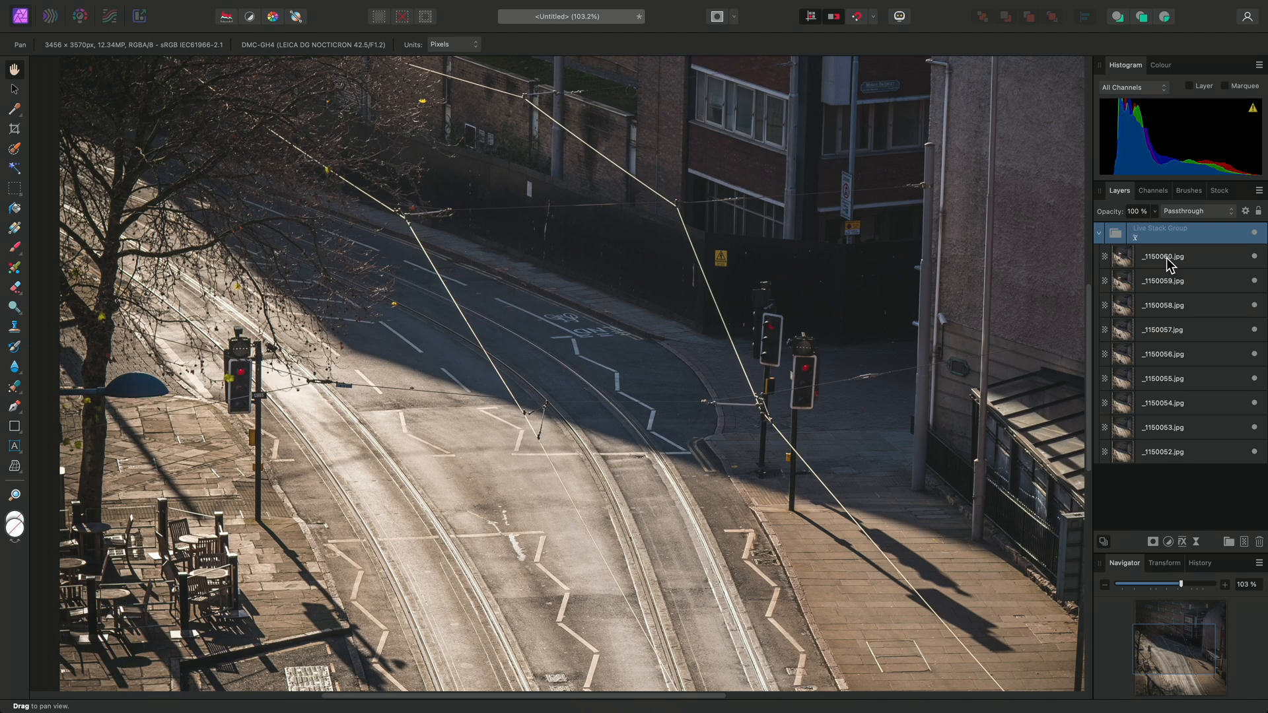
key("alt")
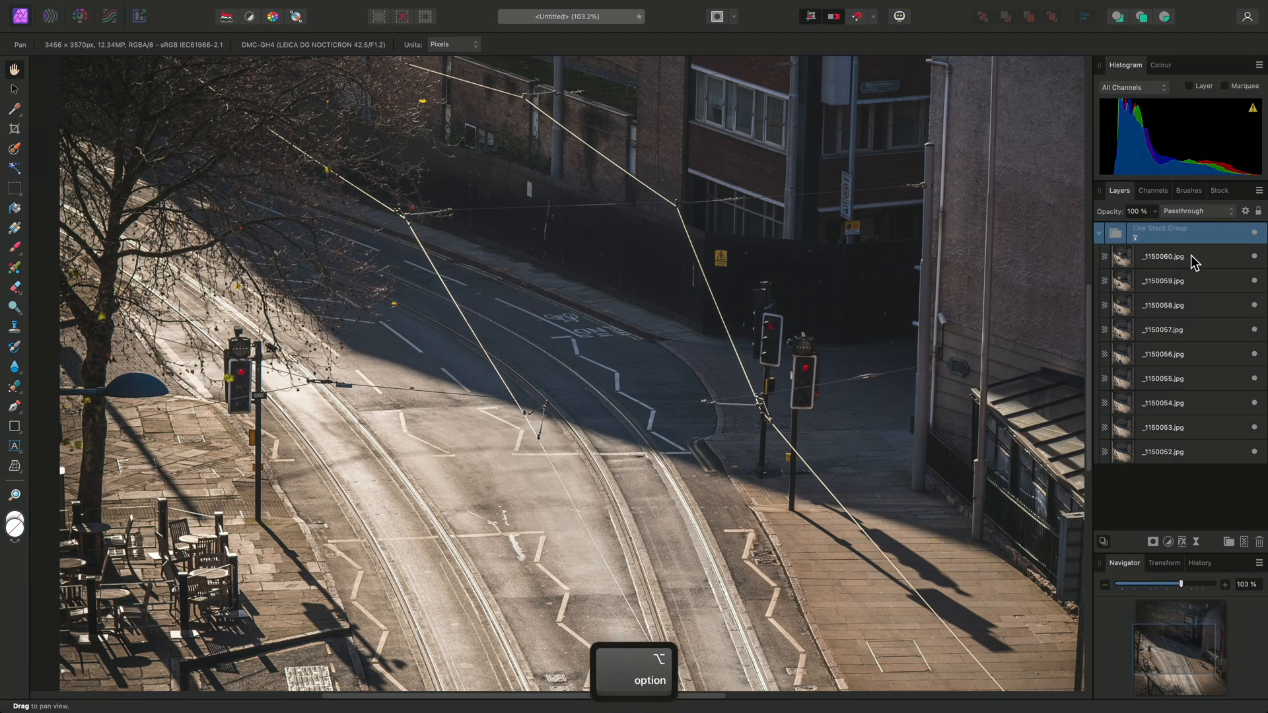
left_click(1165, 256)
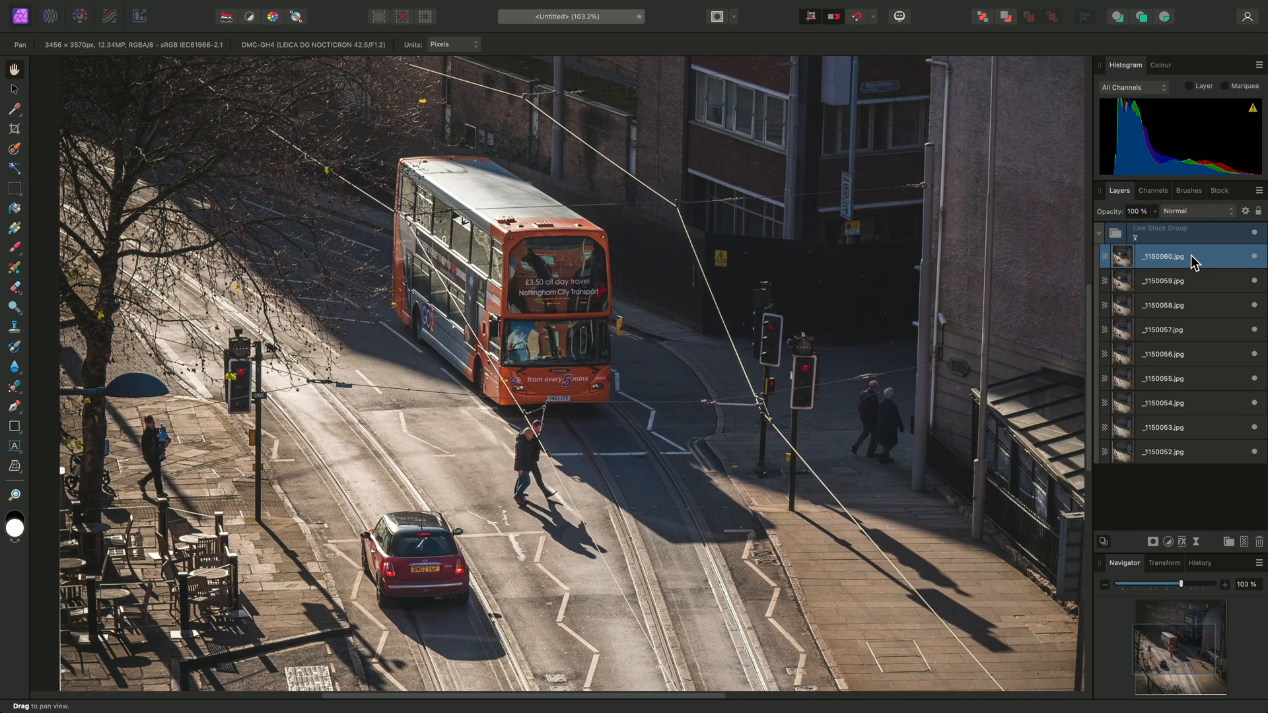
left_click(1163, 280)
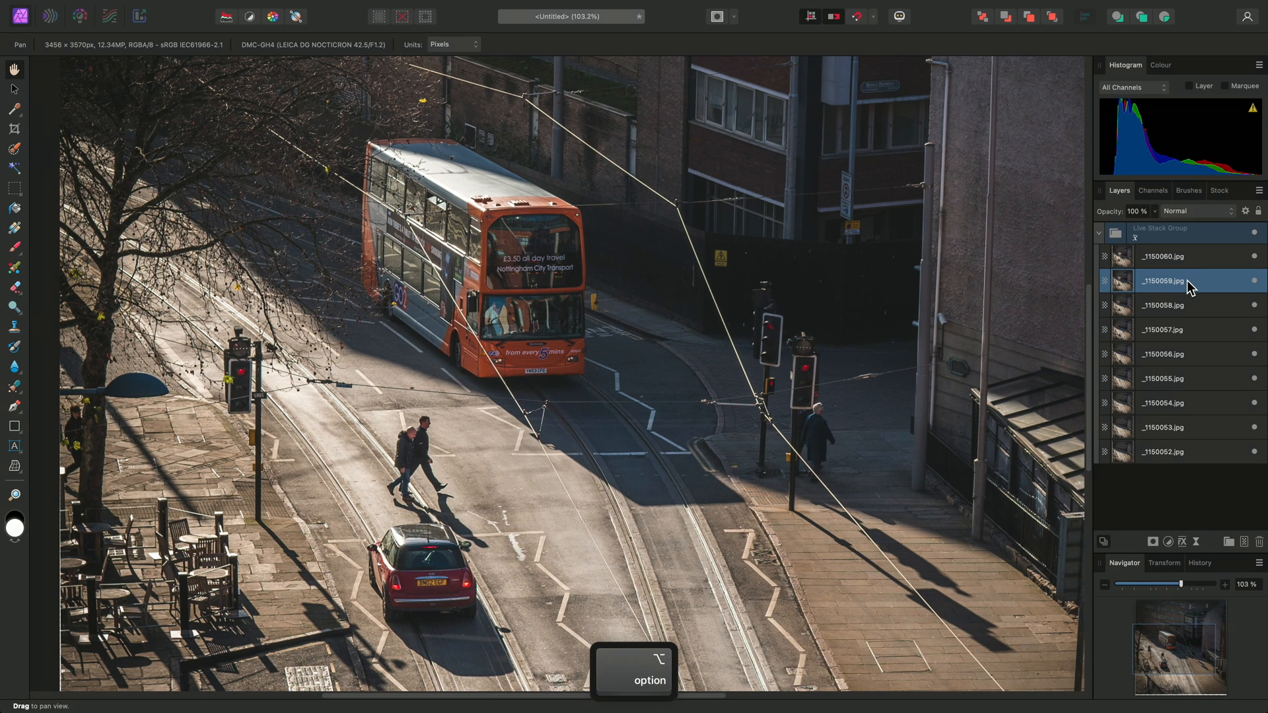
left_click(1161, 305)
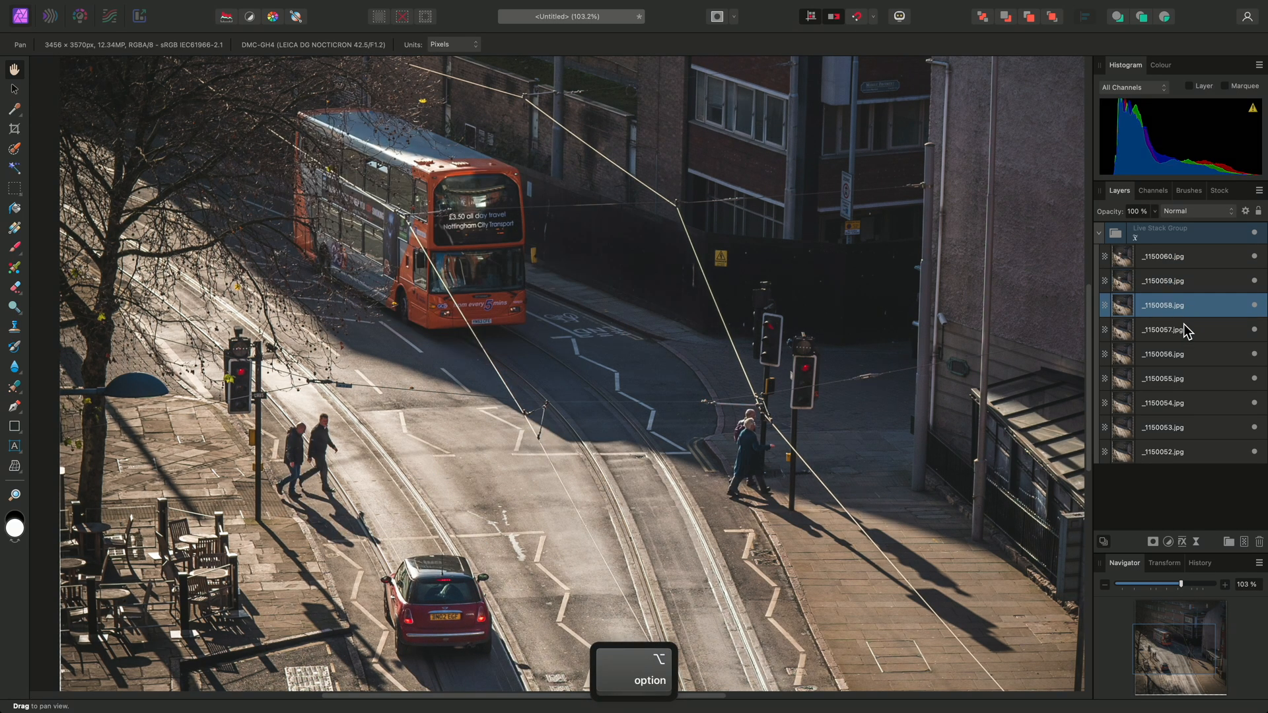
left_click(1162, 329)
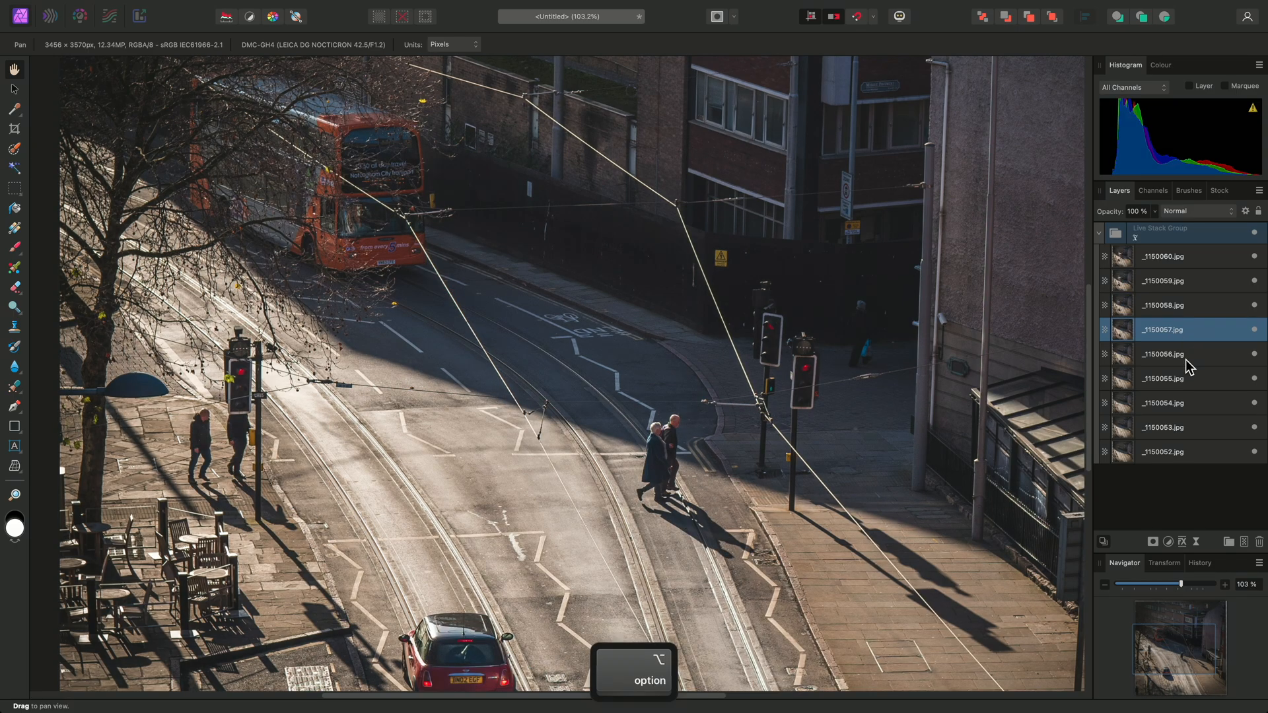
left_click(1163, 354)
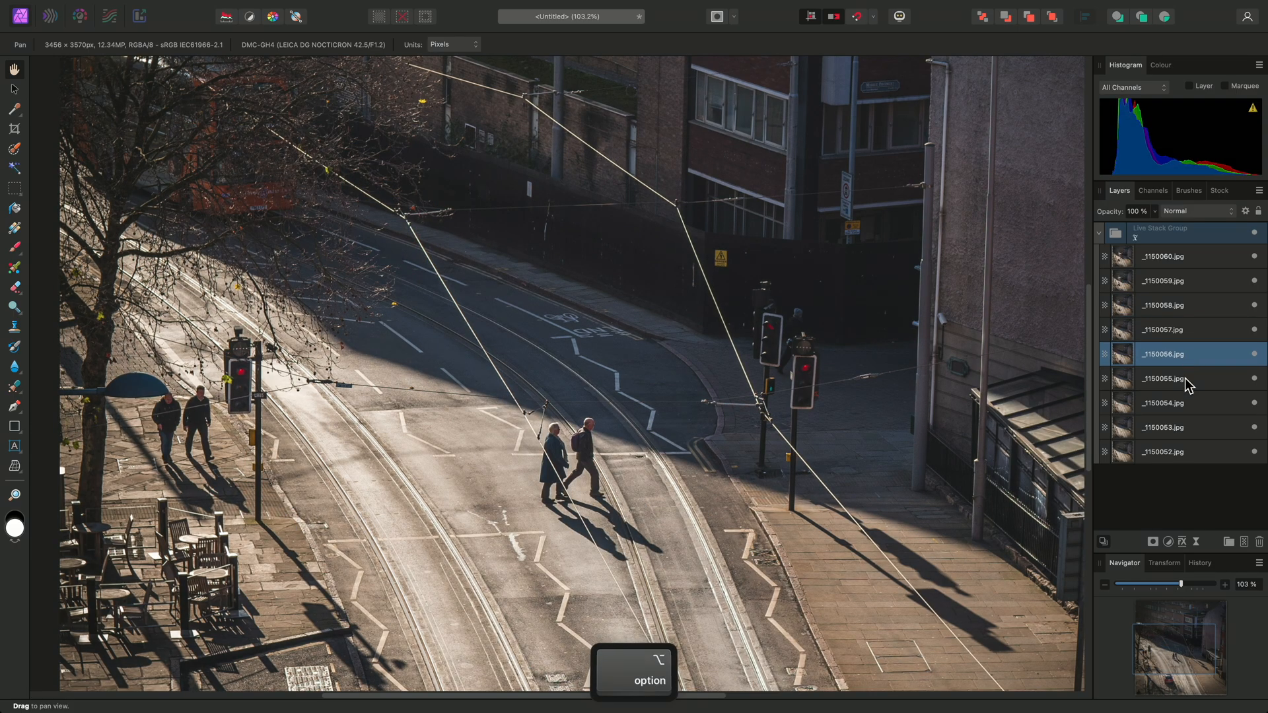
left_click(1162, 378)
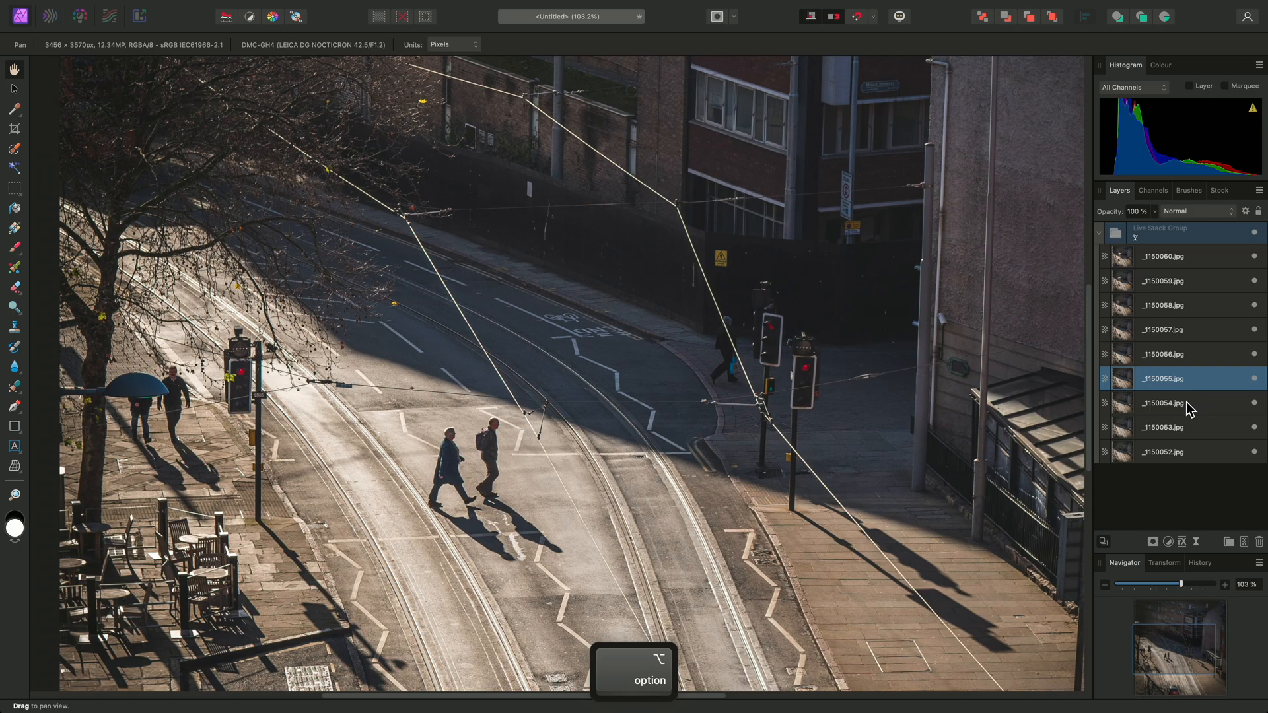
left_click(1163, 427)
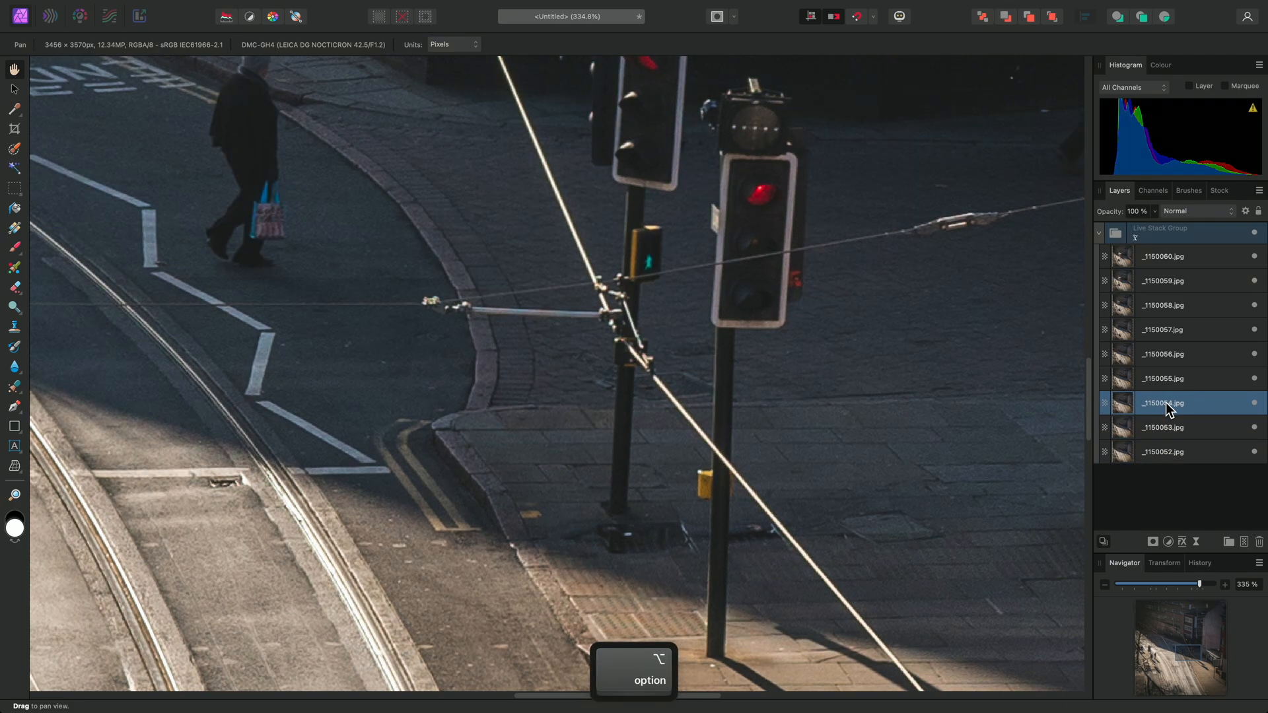
Solo frames _1150055, _1150057, _1150059, _1150058, _1150056, _1150053 and _1150052 close up
left_click(1164, 378)
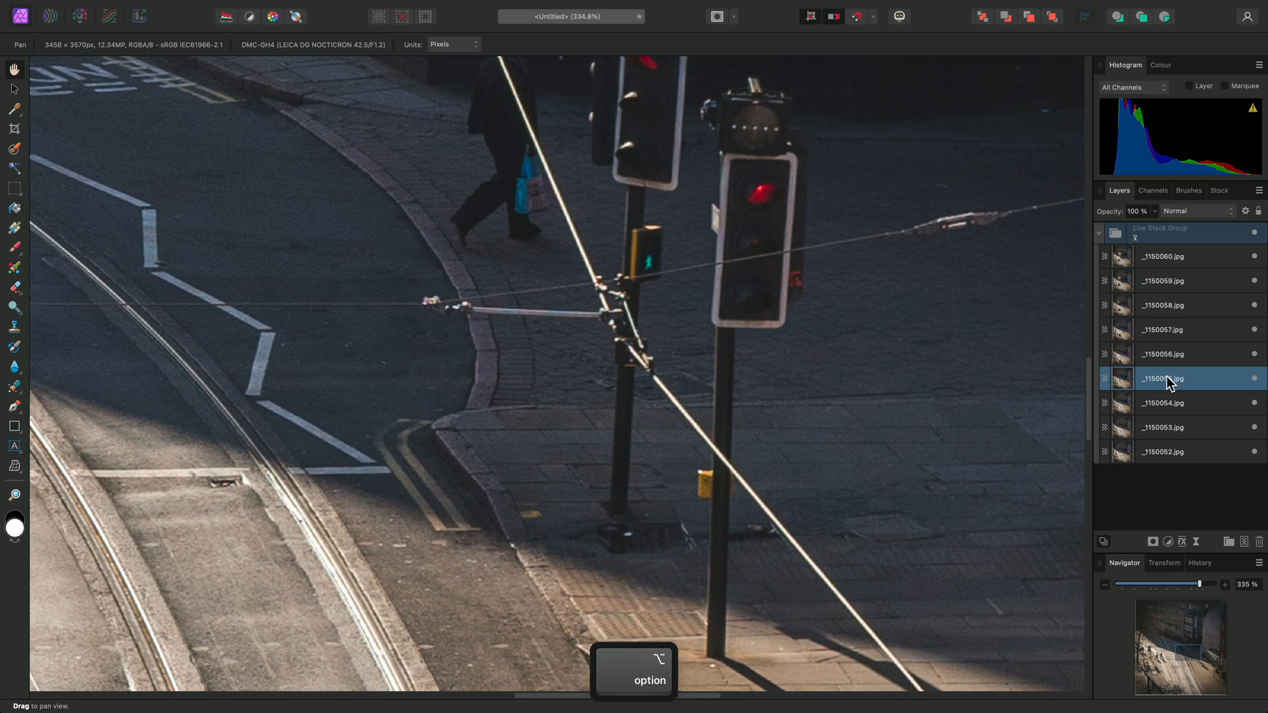
left_click(1162, 329)
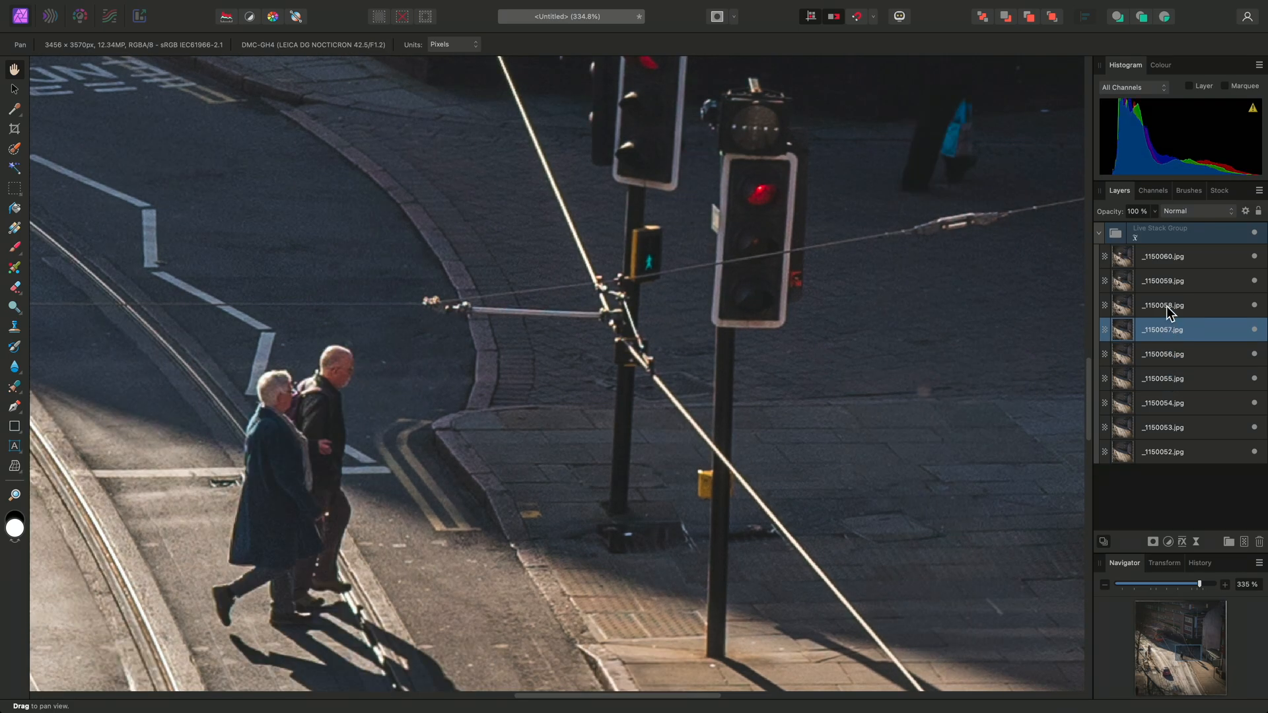
left_click(1163, 281)
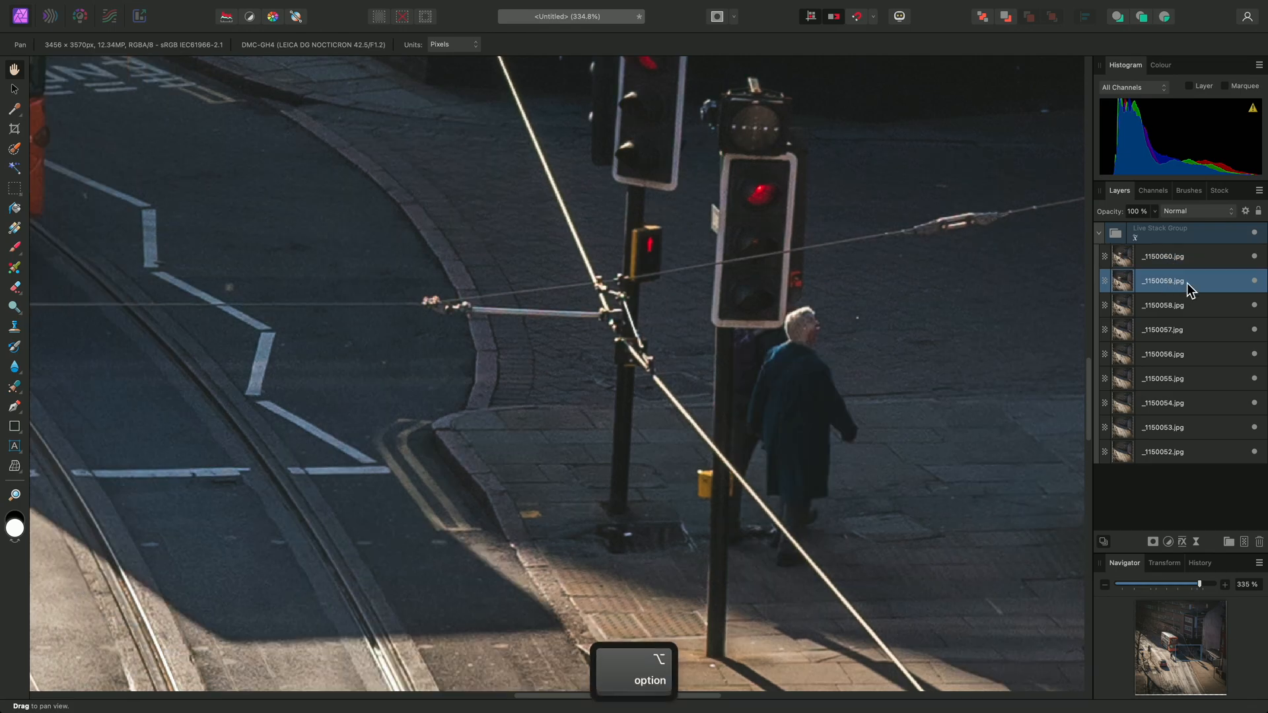
left_click(1162, 305)
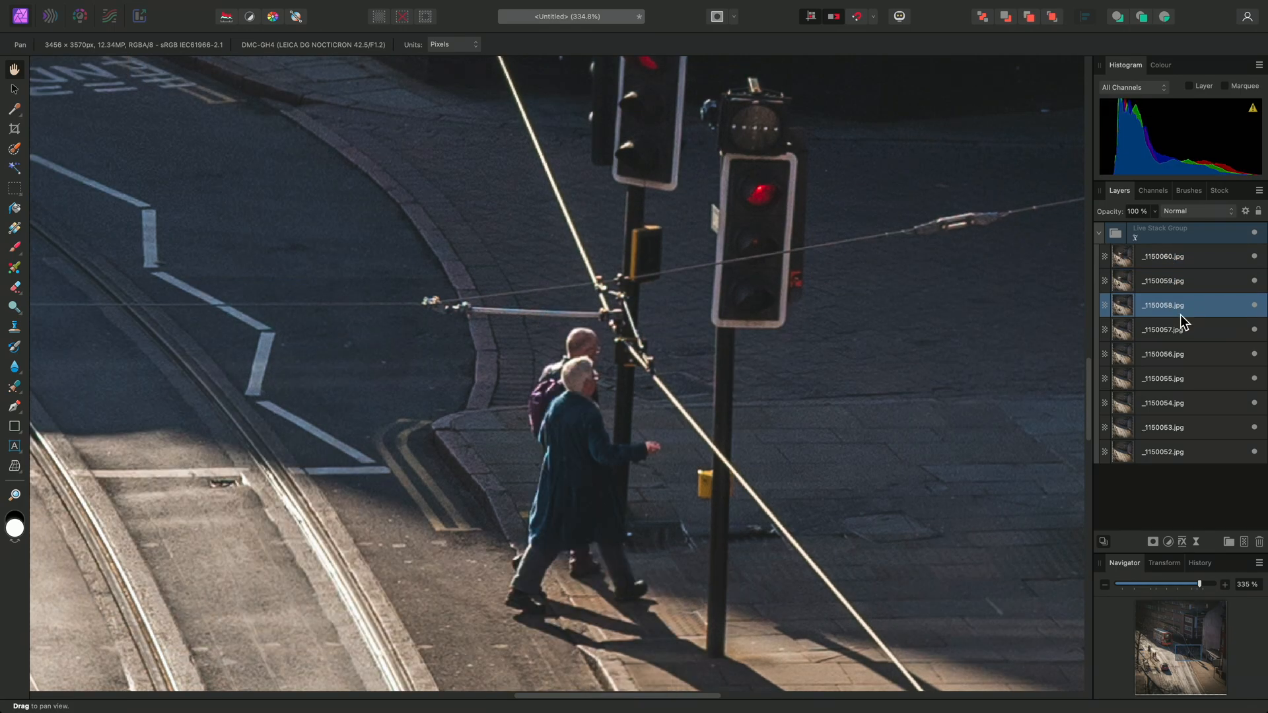
left_click(1163, 354)
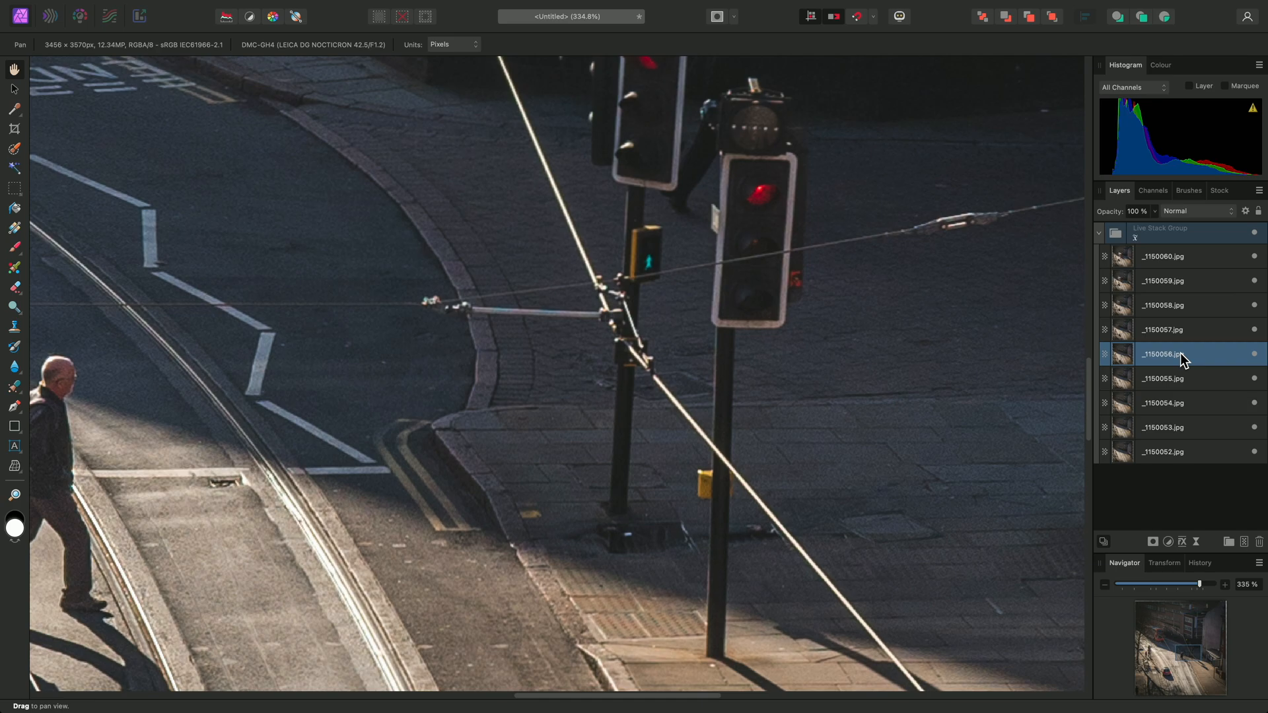
left_click(1165, 379)
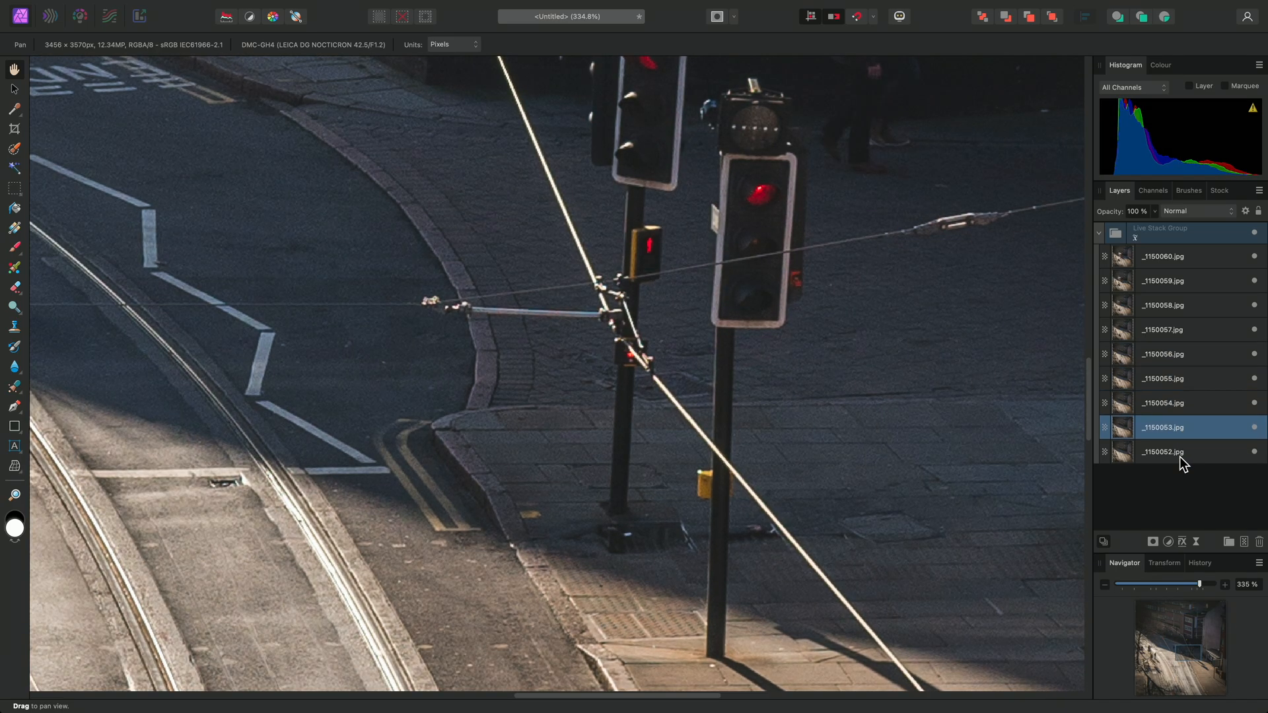
left_click(1163, 451)
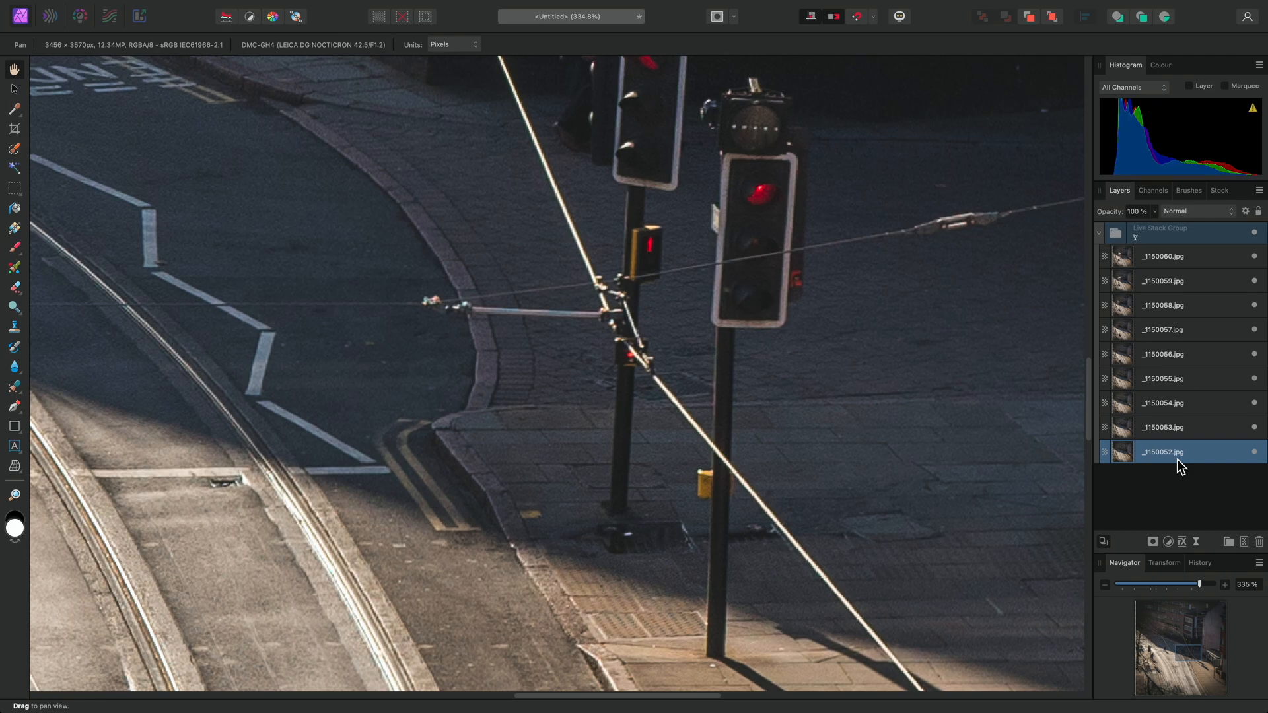
Solo frames _1150054, _1150056 and _1150058, end on the _1150060 bus frame, and fit it to view
left_click(1163, 427)
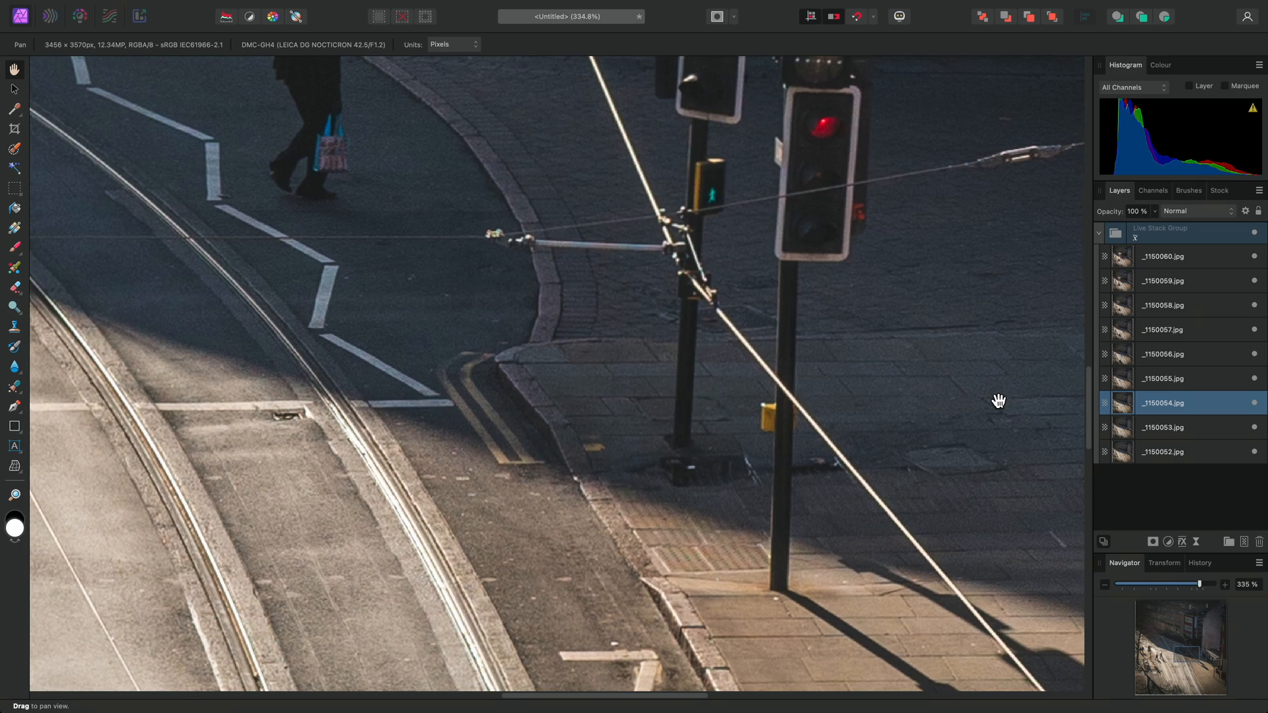
left_click(1162, 354)
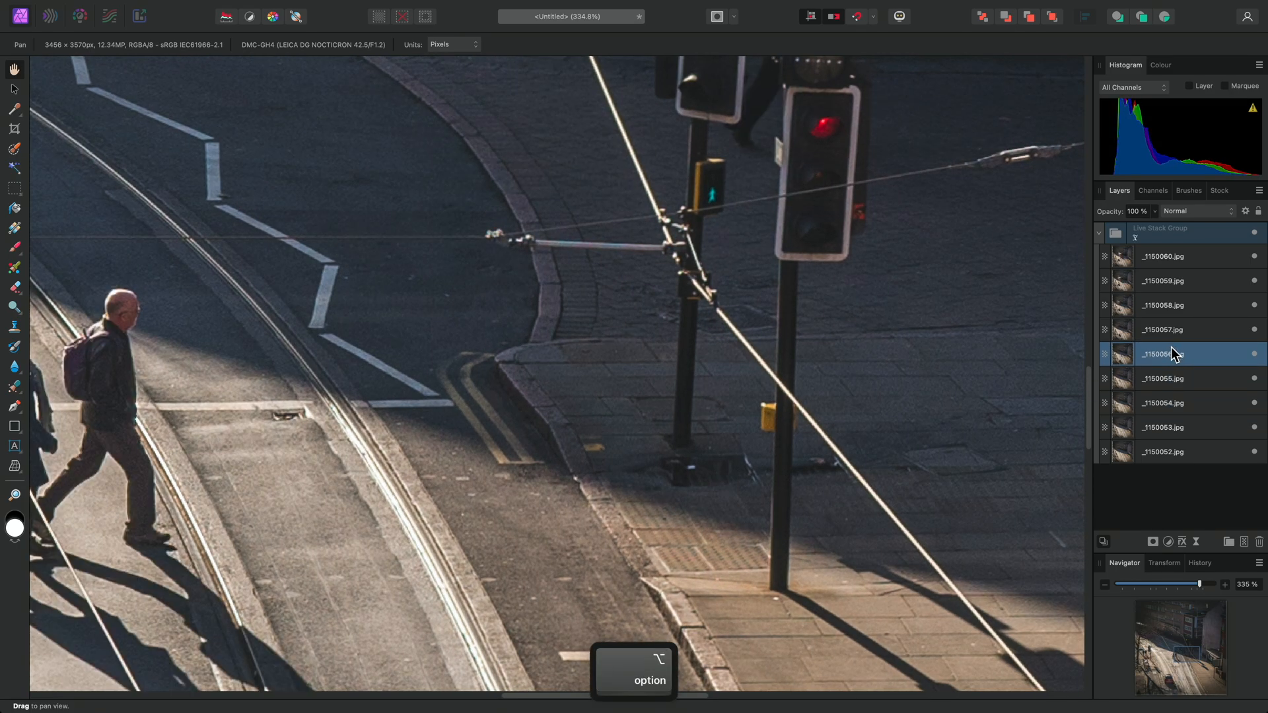
left_click(1164, 305)
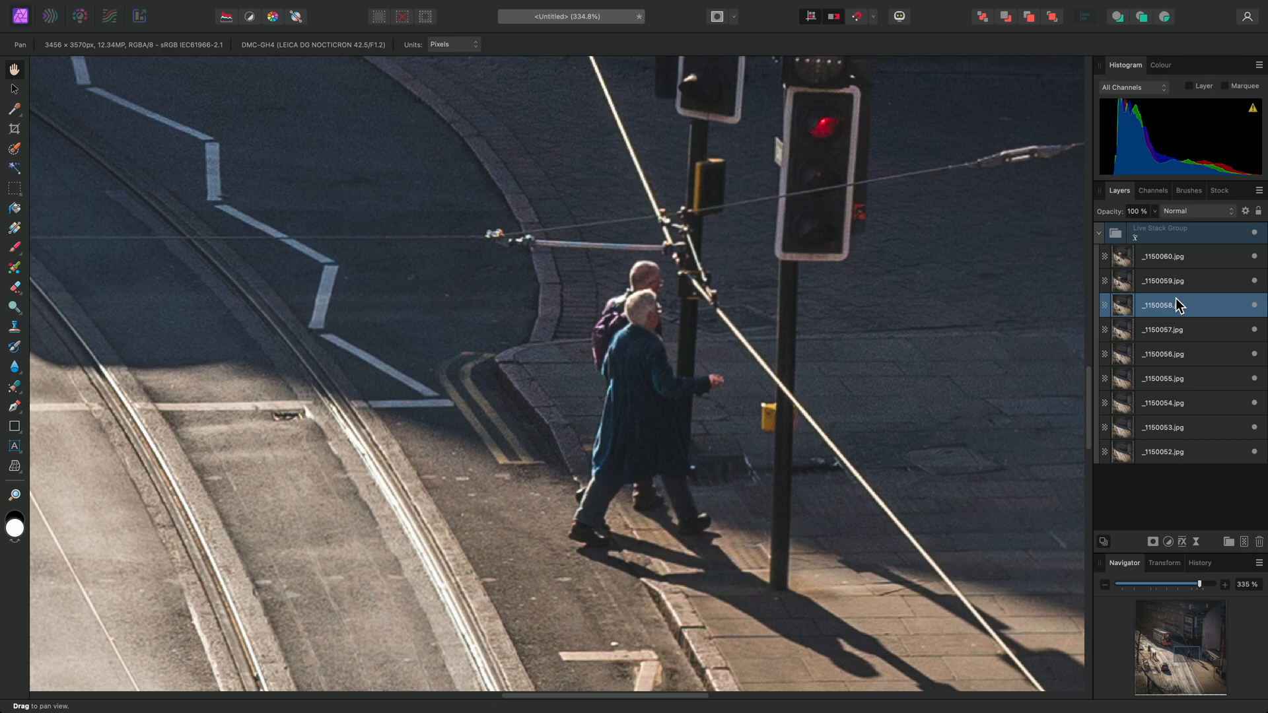
left_click(1161, 256)
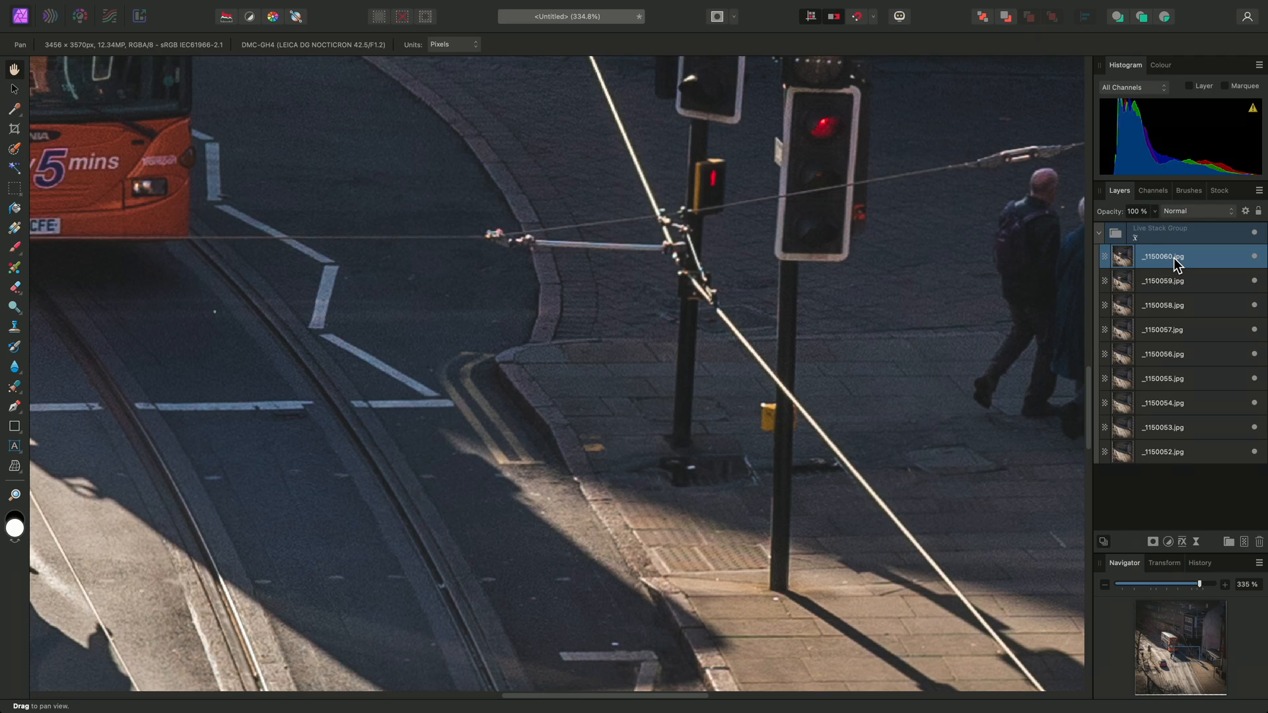
key("cmd+0")
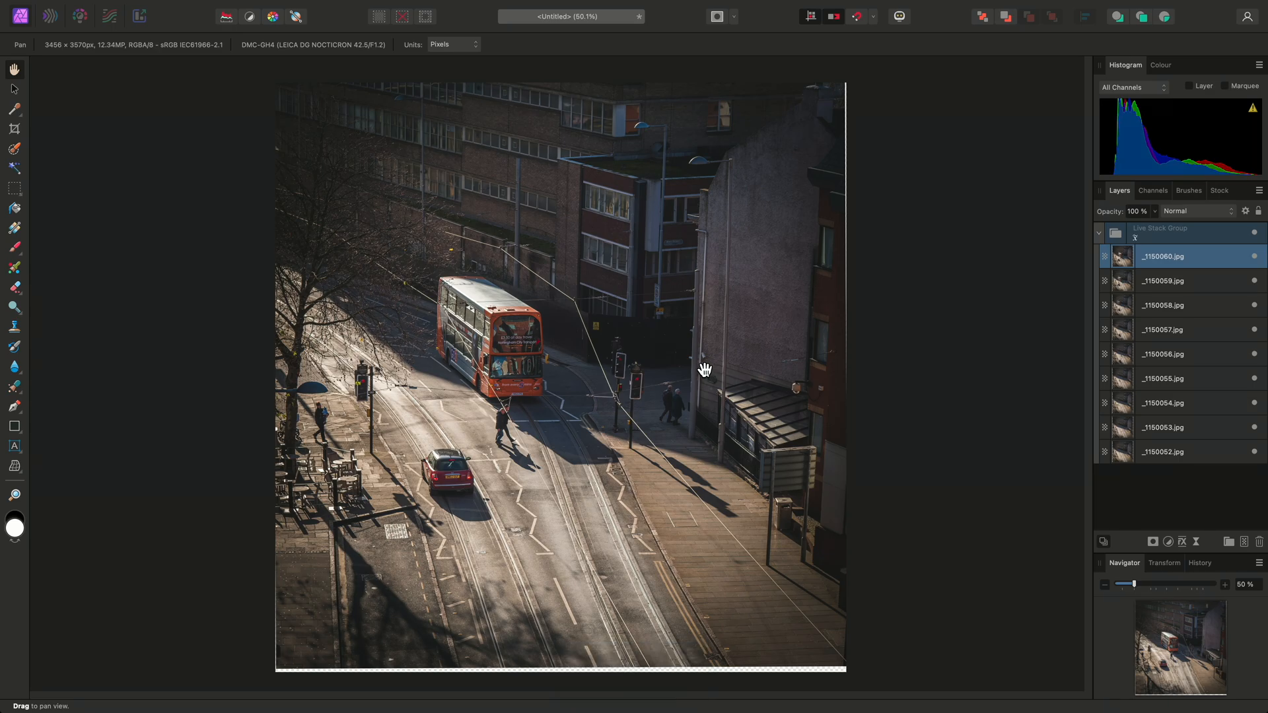
mouse_move(1168, 242)
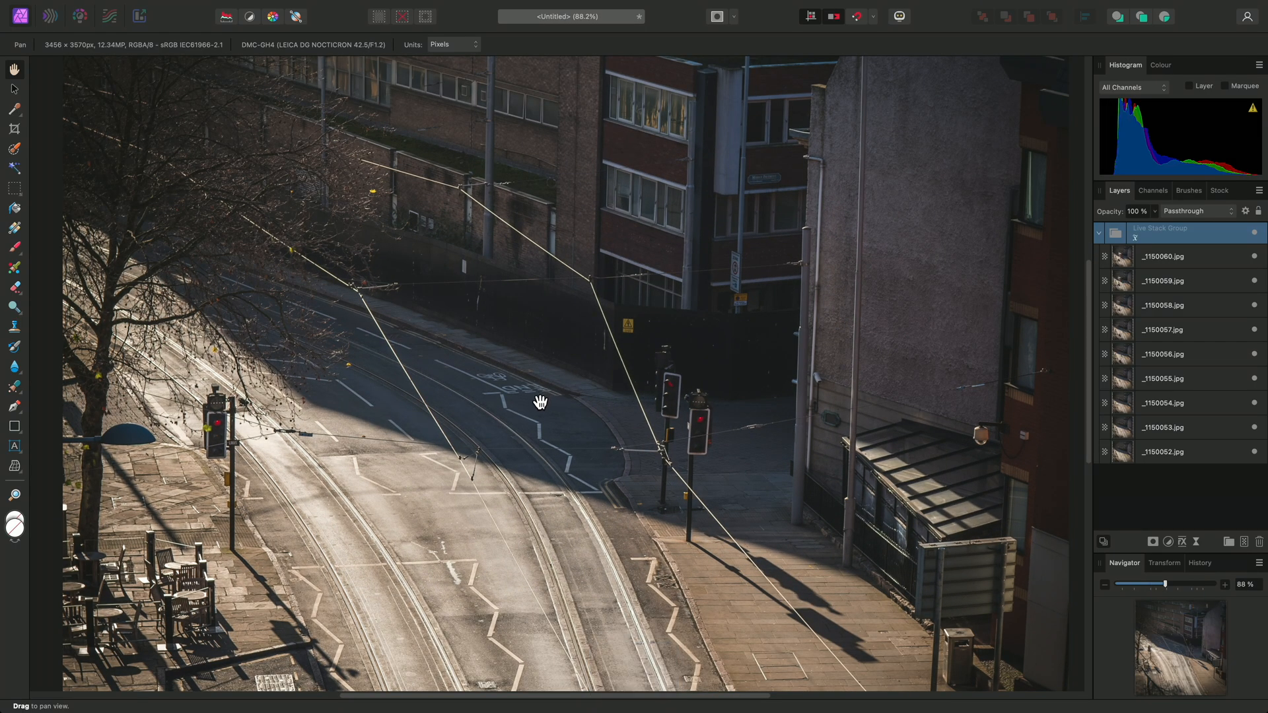
mouse_move(1149, 289)
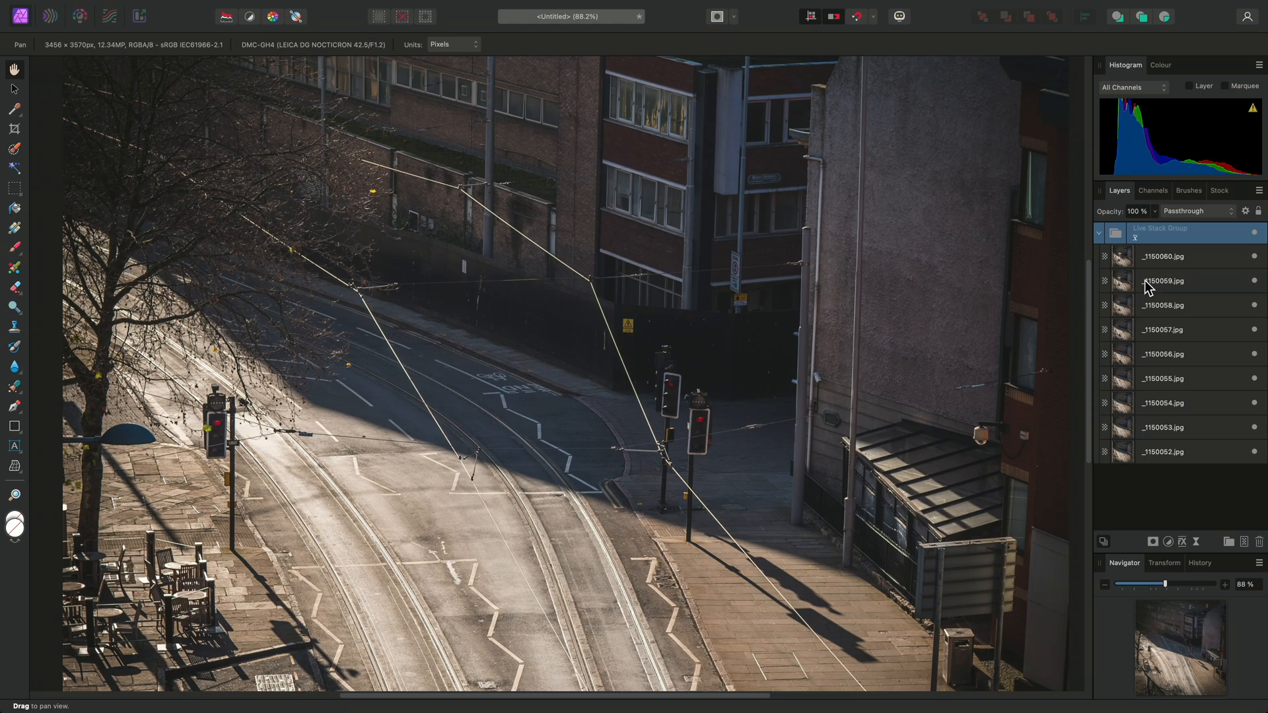
Toggle the _1150060 solo to compare it with the median-stacked empty street
left_click(1185, 256)
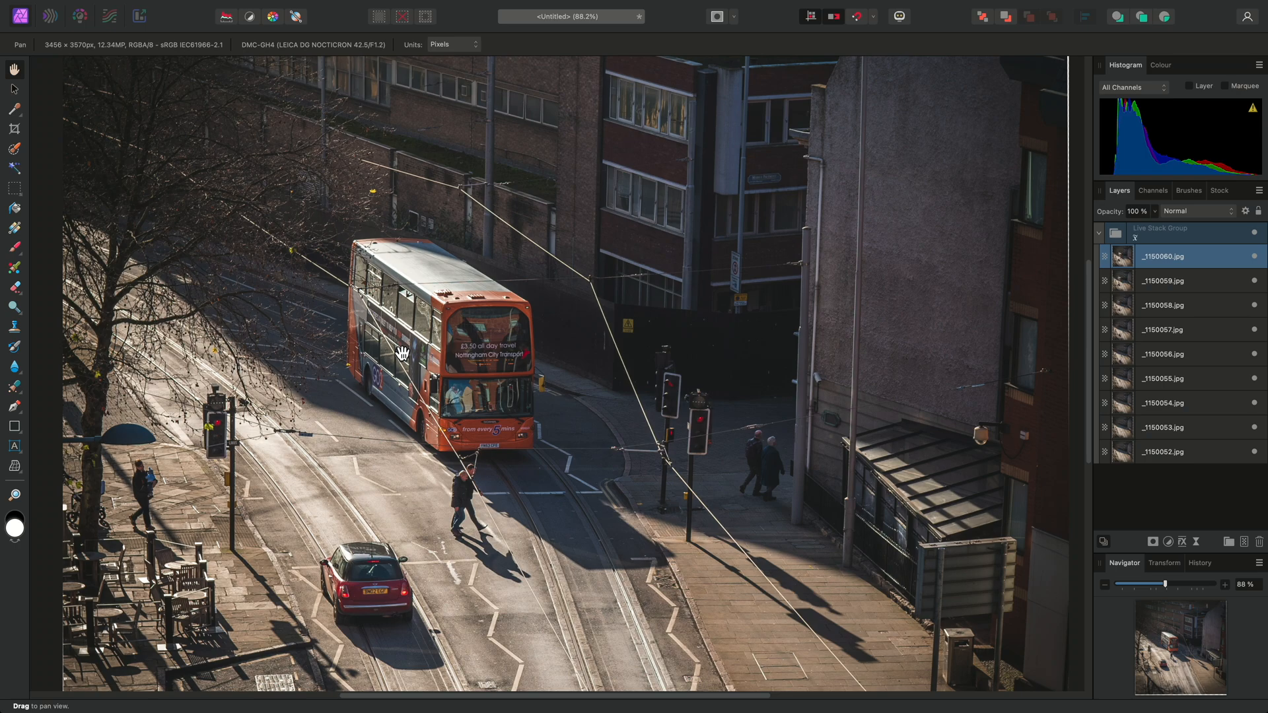
mouse_move(674, 370)
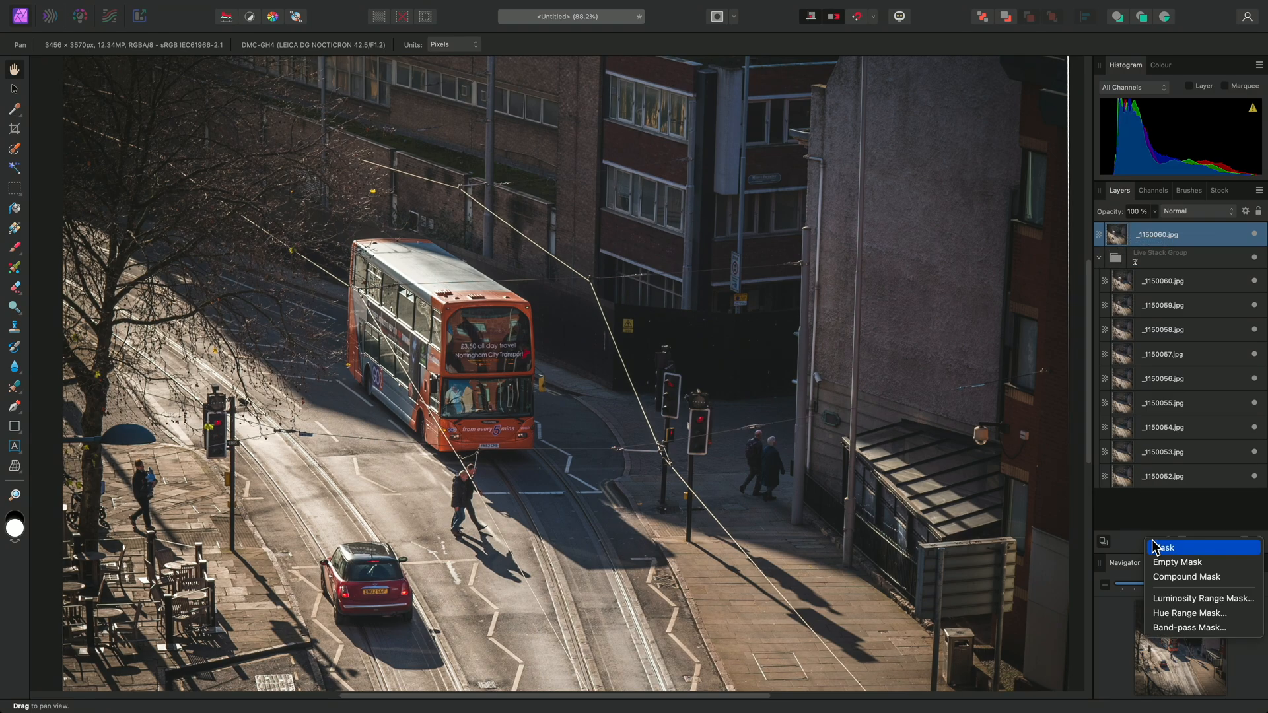
Add a hiding mask to the duplicated bus layer and pick a Masking category brush
left_click(1178, 562)
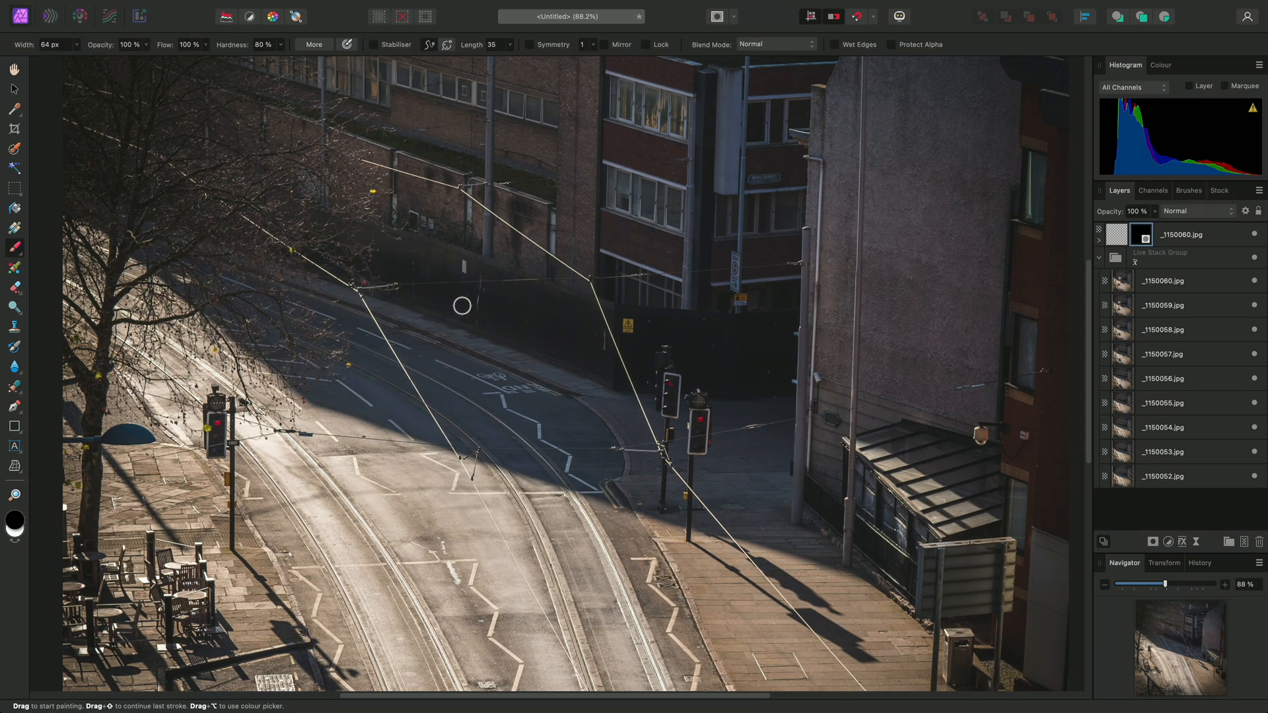
left_click(1189, 190)
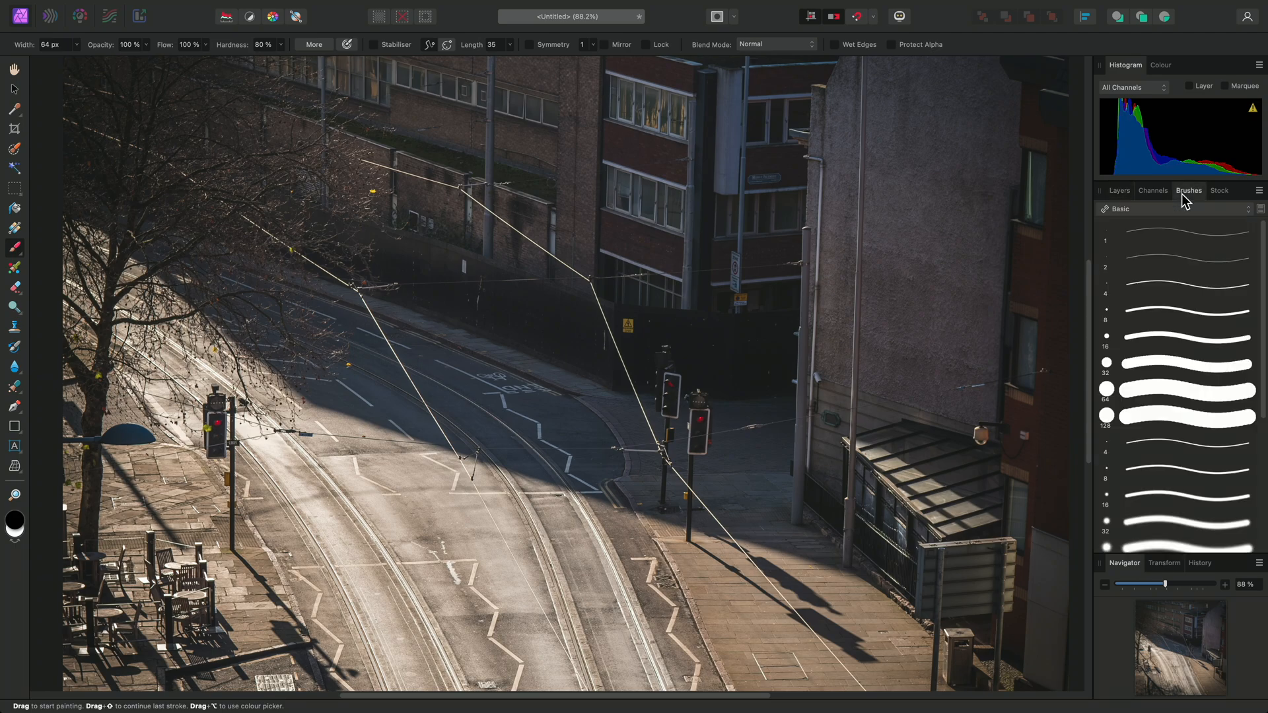
left_click(1120, 208)
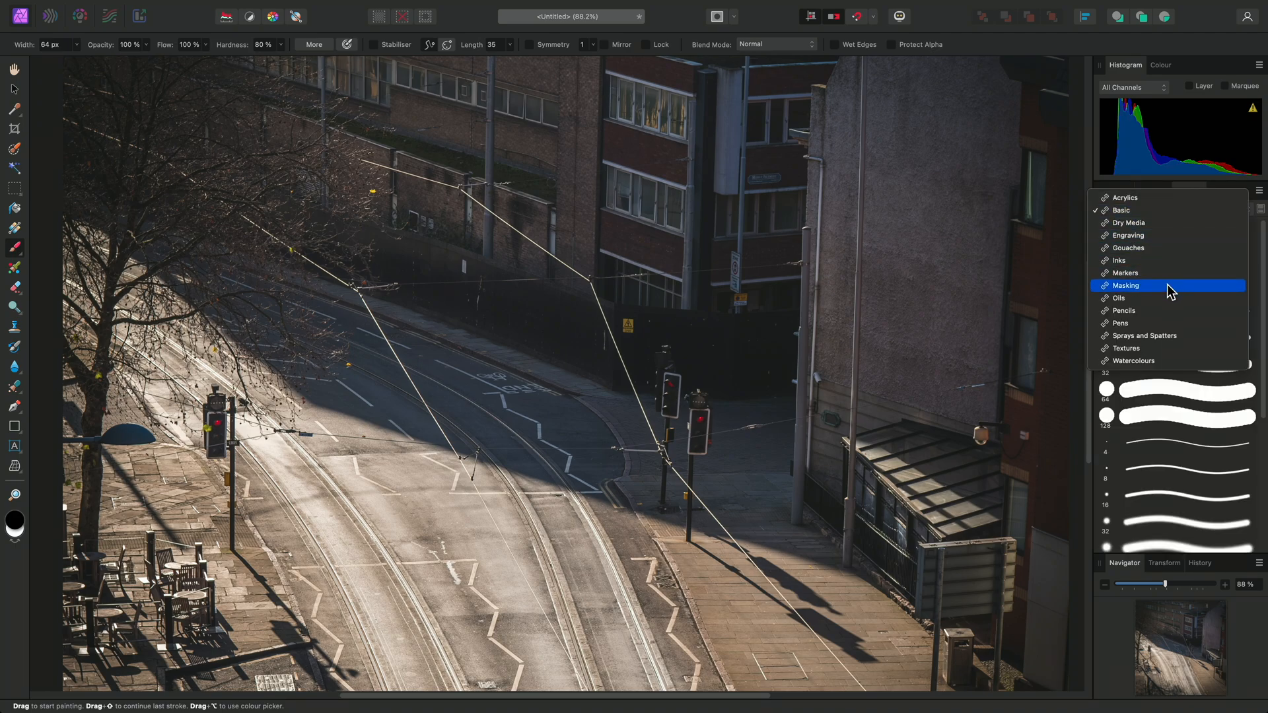
left_click(1124, 285)
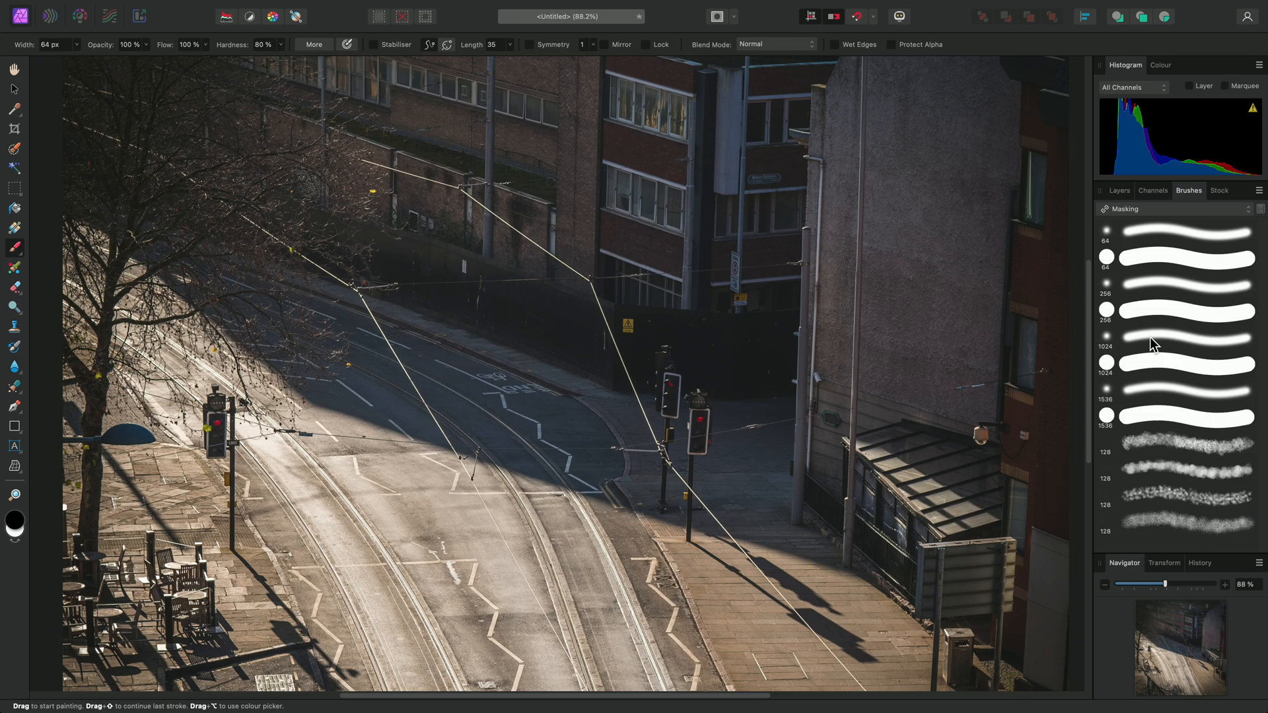
left_click(1185, 339)
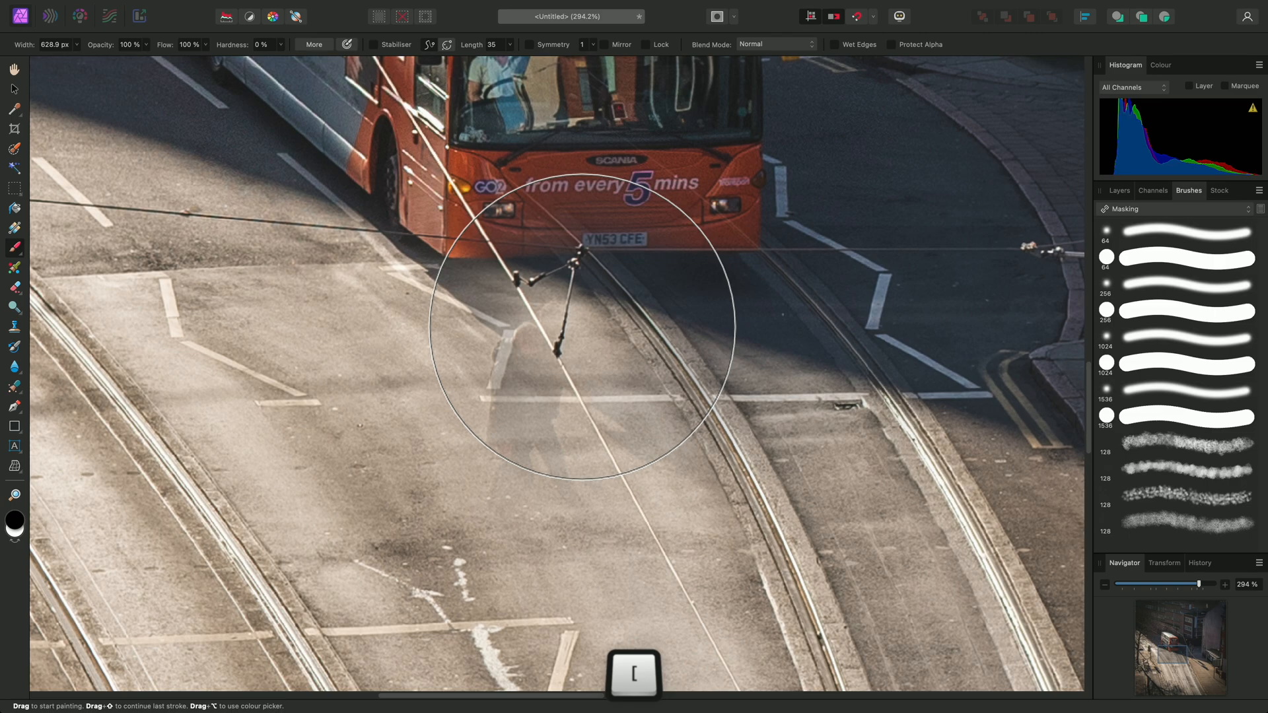
Paint the bus back in with a smaller brush, then fit the photo to view
key("[")
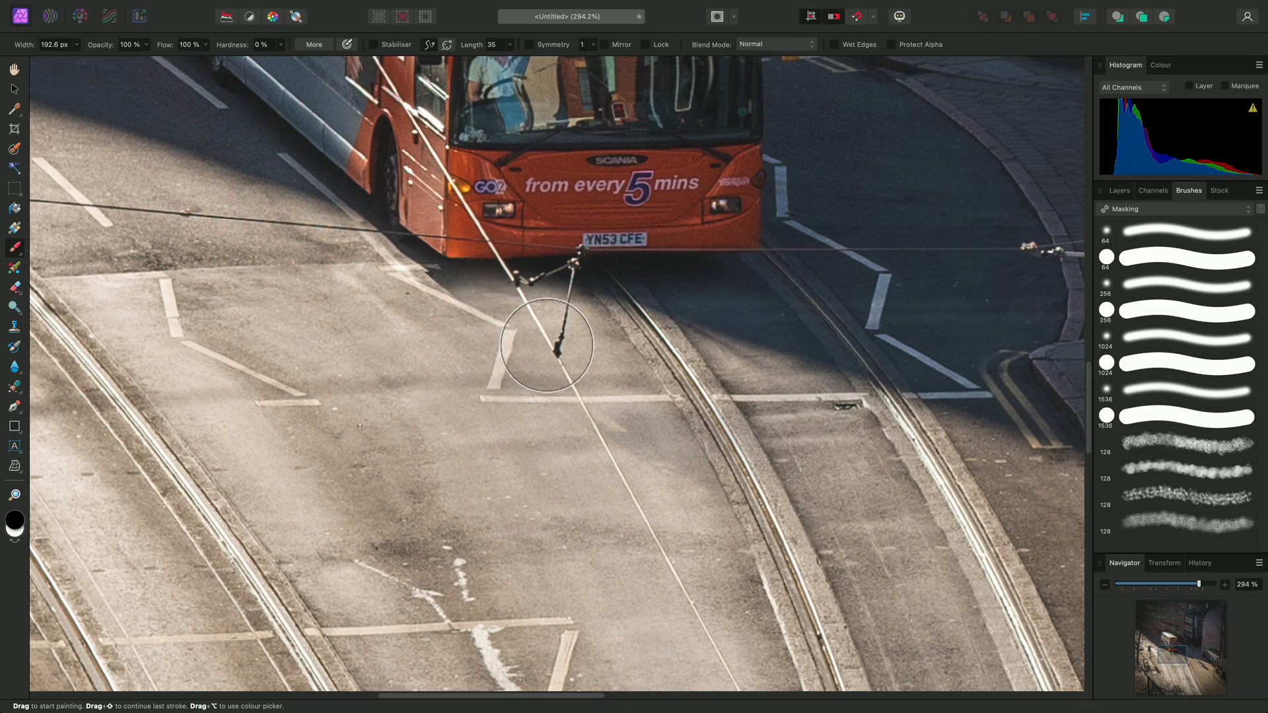
key("h")
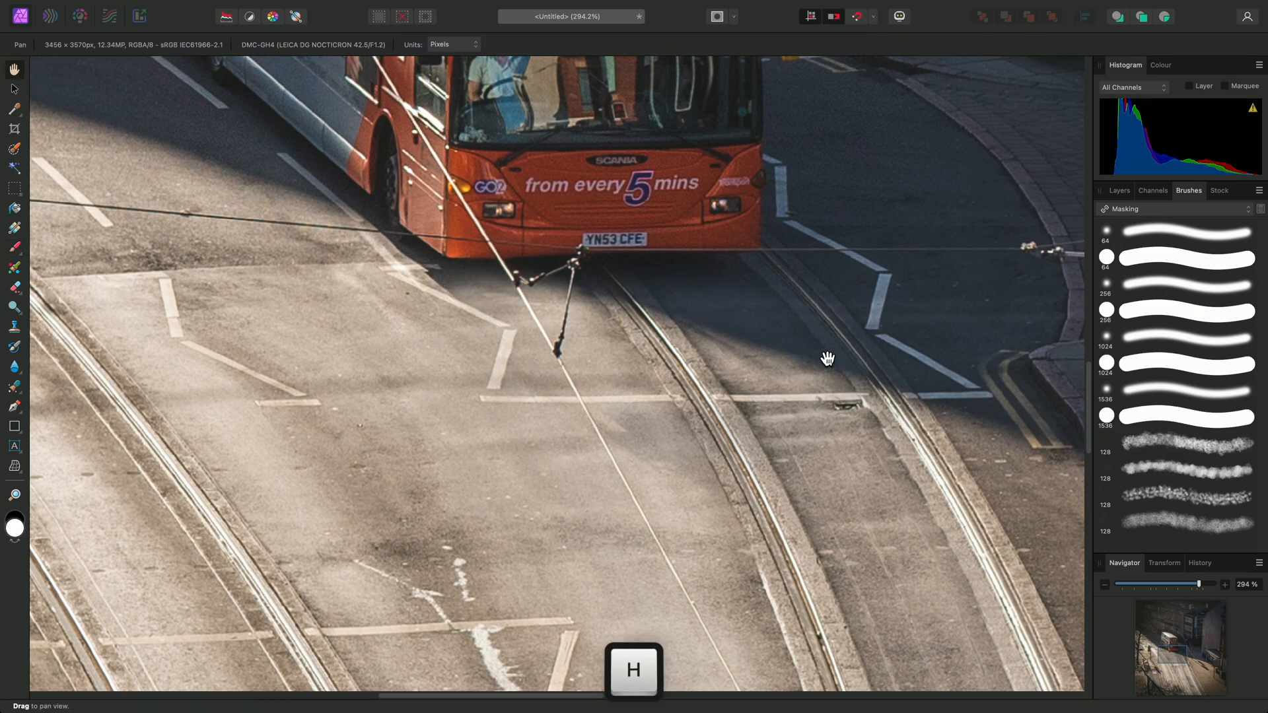
key("cmd+0")
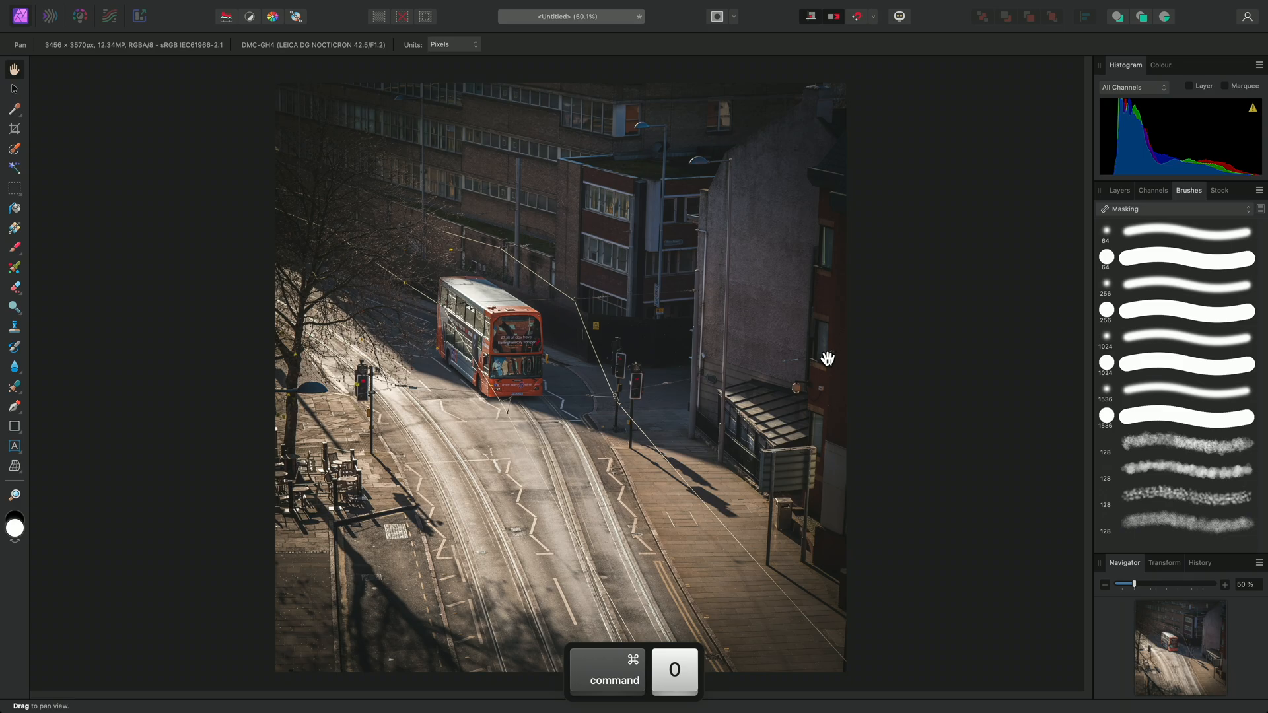